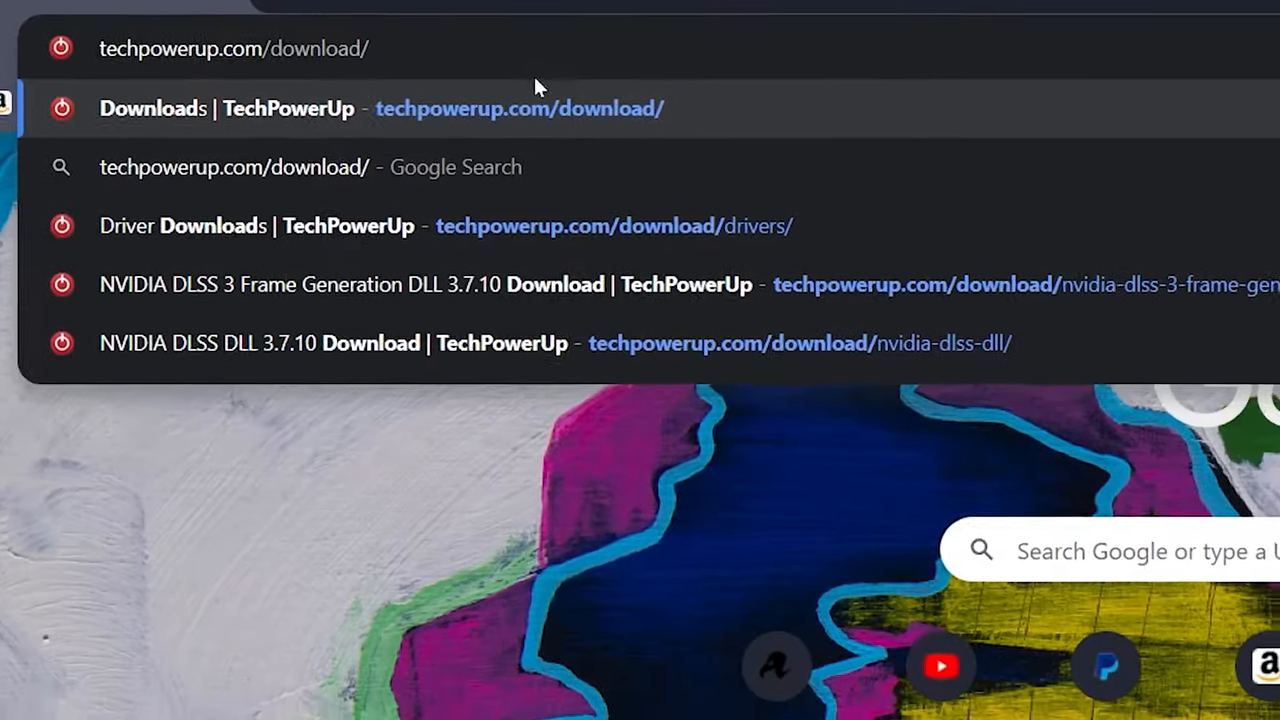
Download NVIDIA DLSS DLL 3.7.10 from TechPowerUp's Drivers section via the US-6 server.
{"action": "left_click", "coordinate": [380, 108]}
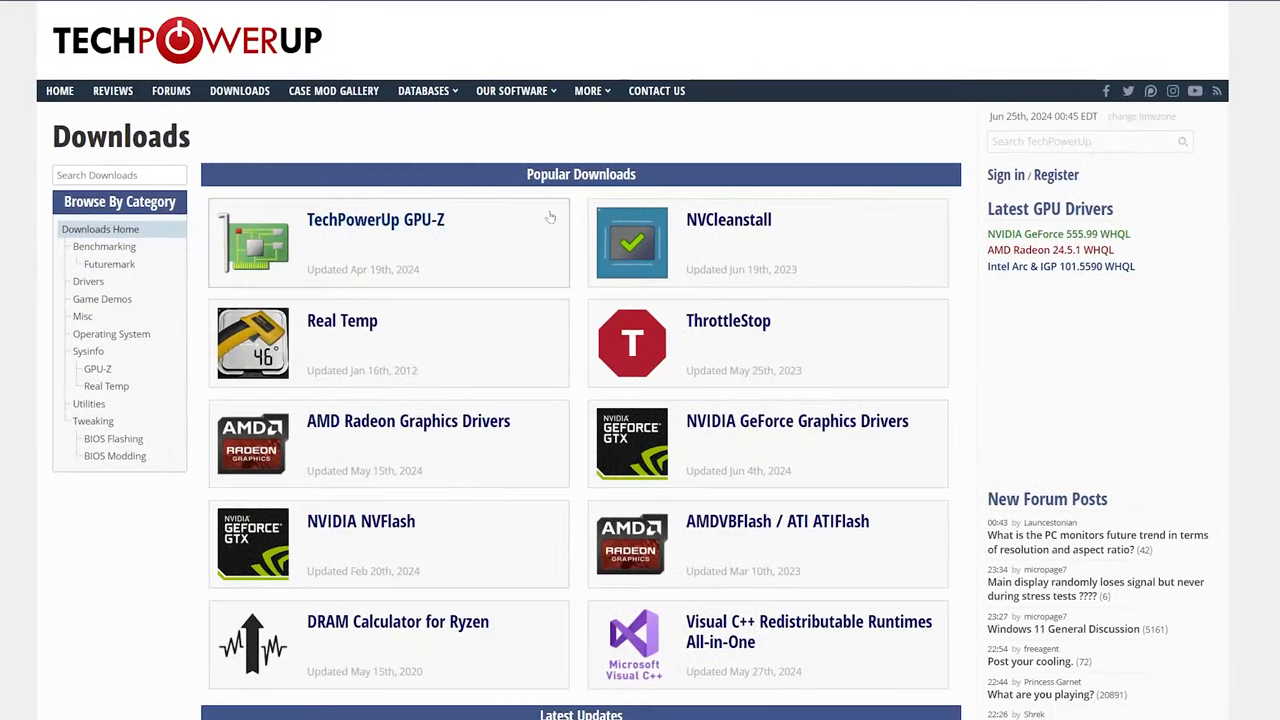
{"action": "left_click", "coordinate": [88, 281]}
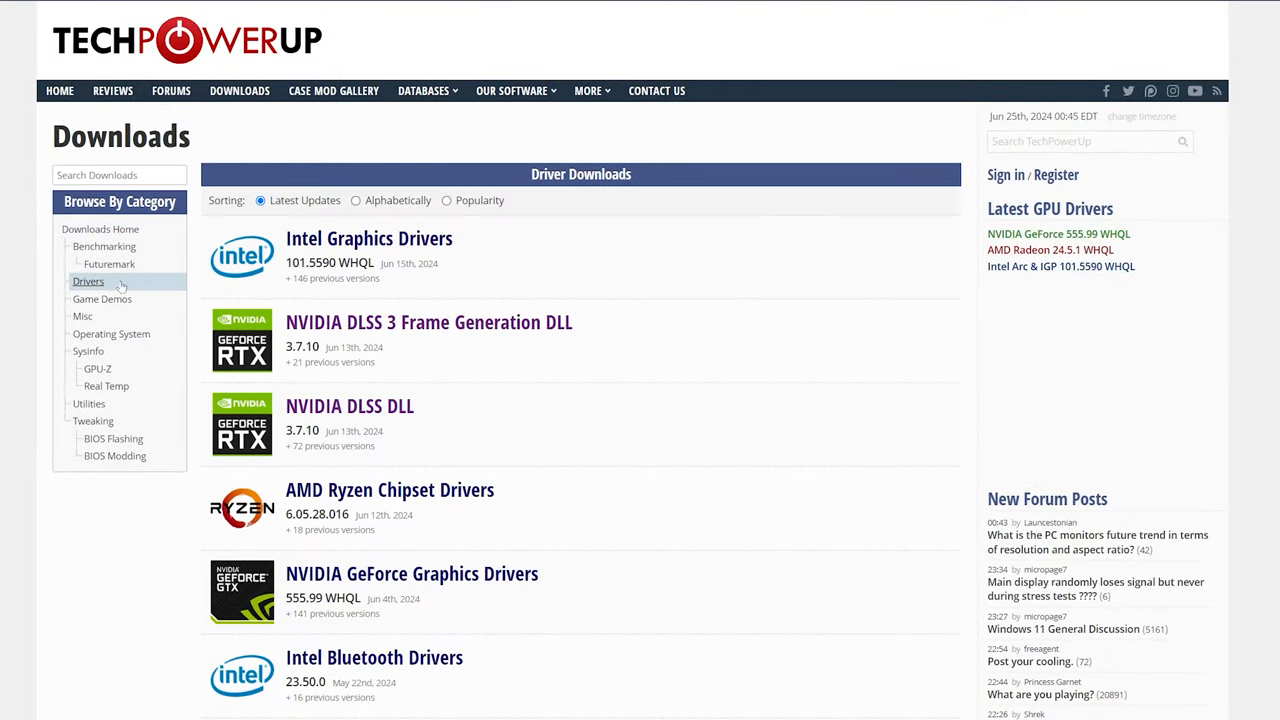
{"action": "mouse_move", "coordinate": [325, 362]}
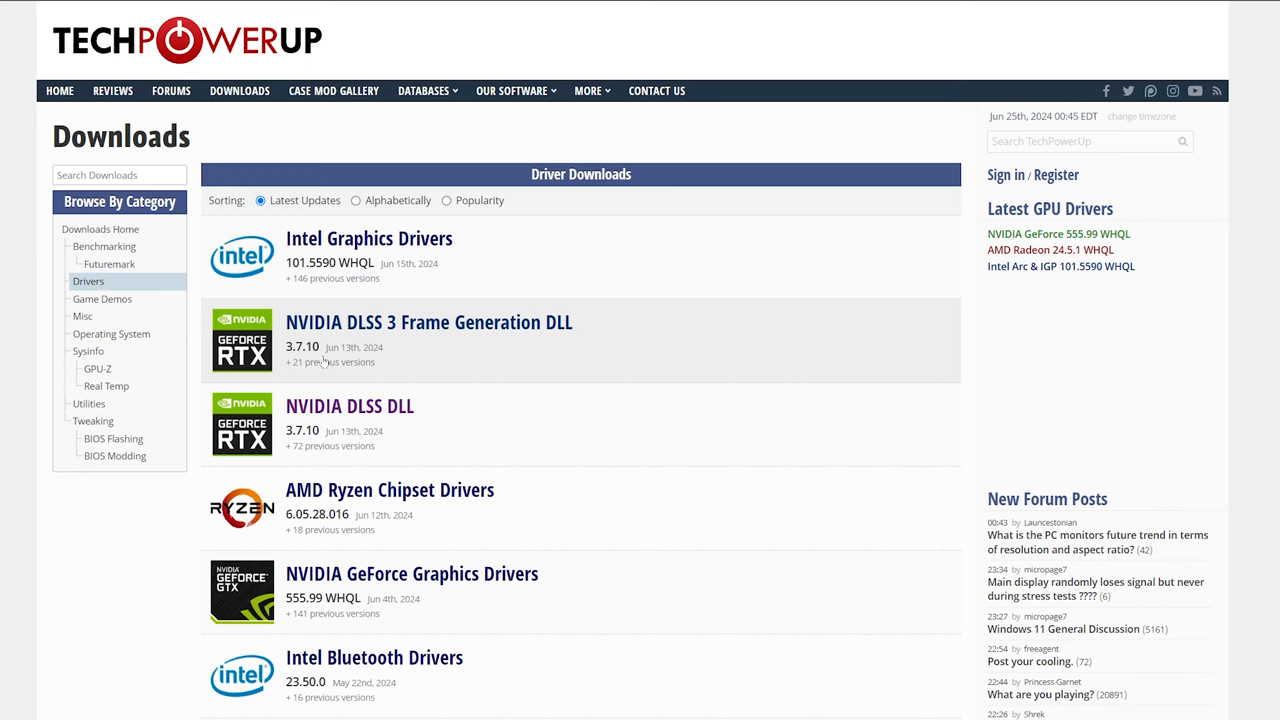
{"action": "scroll", "scroll_direction": "down", "scroll_amount": 3}
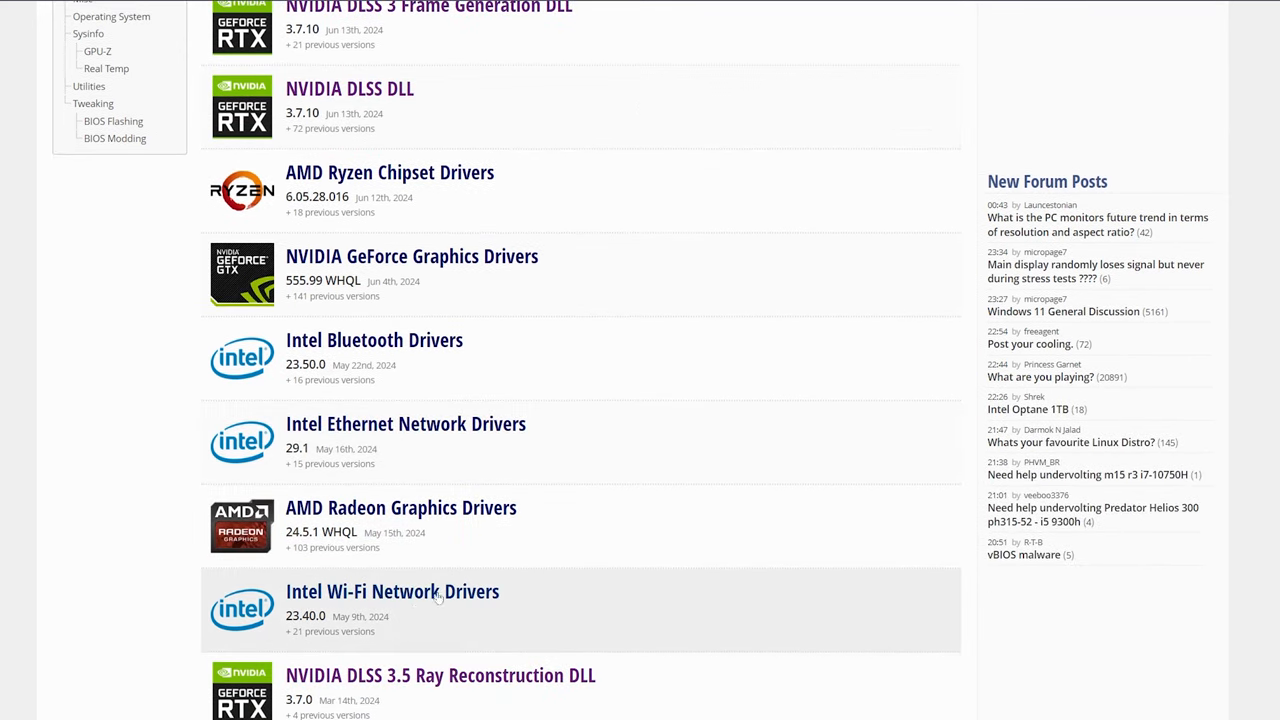
{"action": "scroll", "scroll_direction": "up", "scroll_amount": 3}
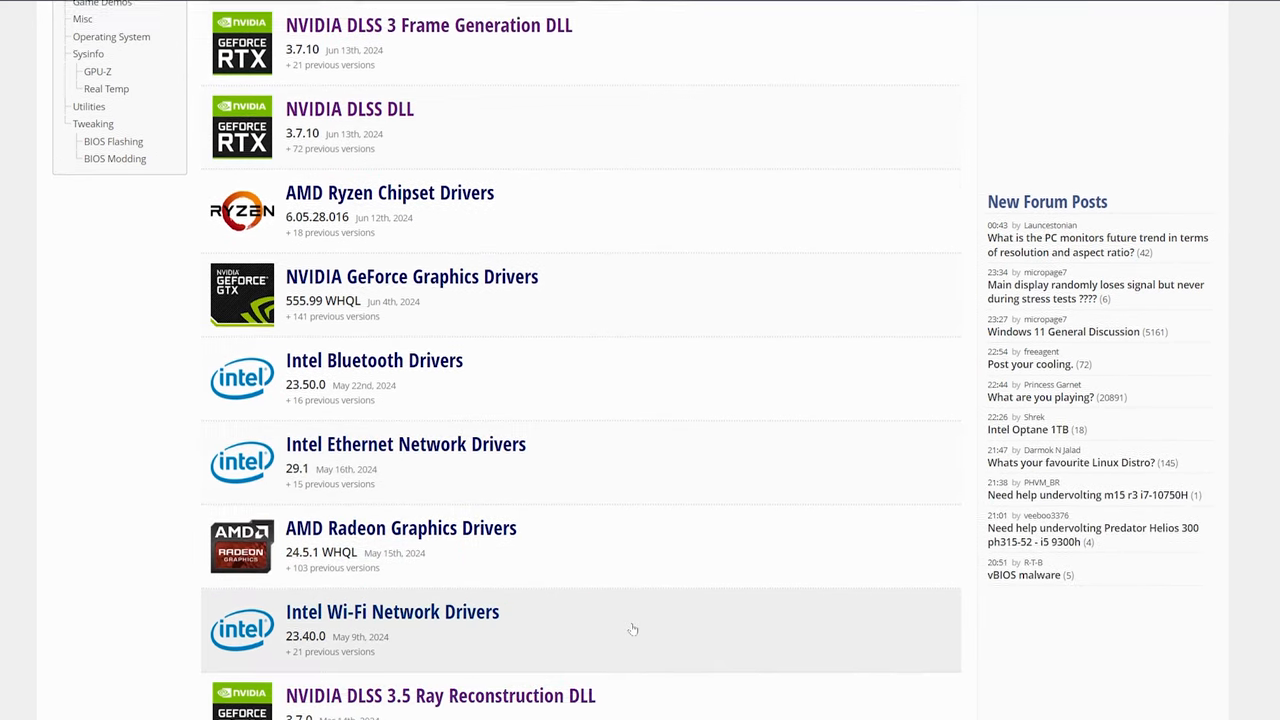
{"action": "scroll", "scroll_direction": "up", "scroll_amount": 3}
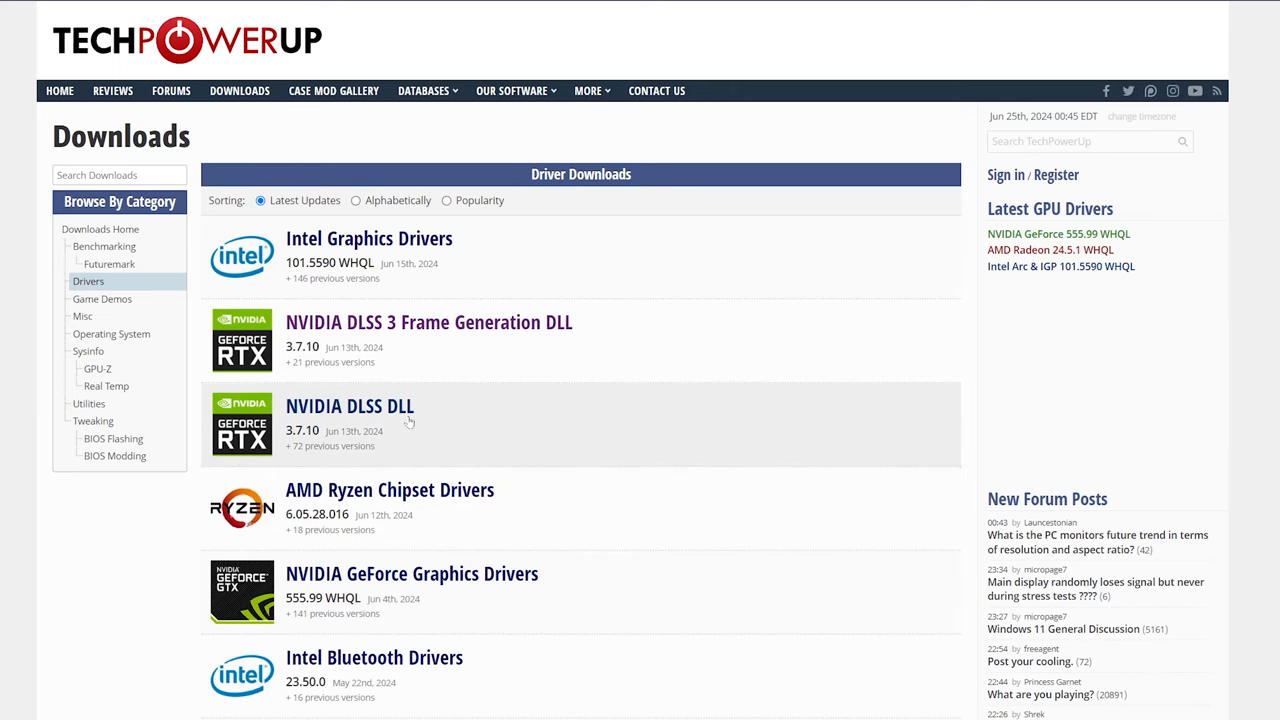
{"action": "left_click", "coordinate": [349, 405]}
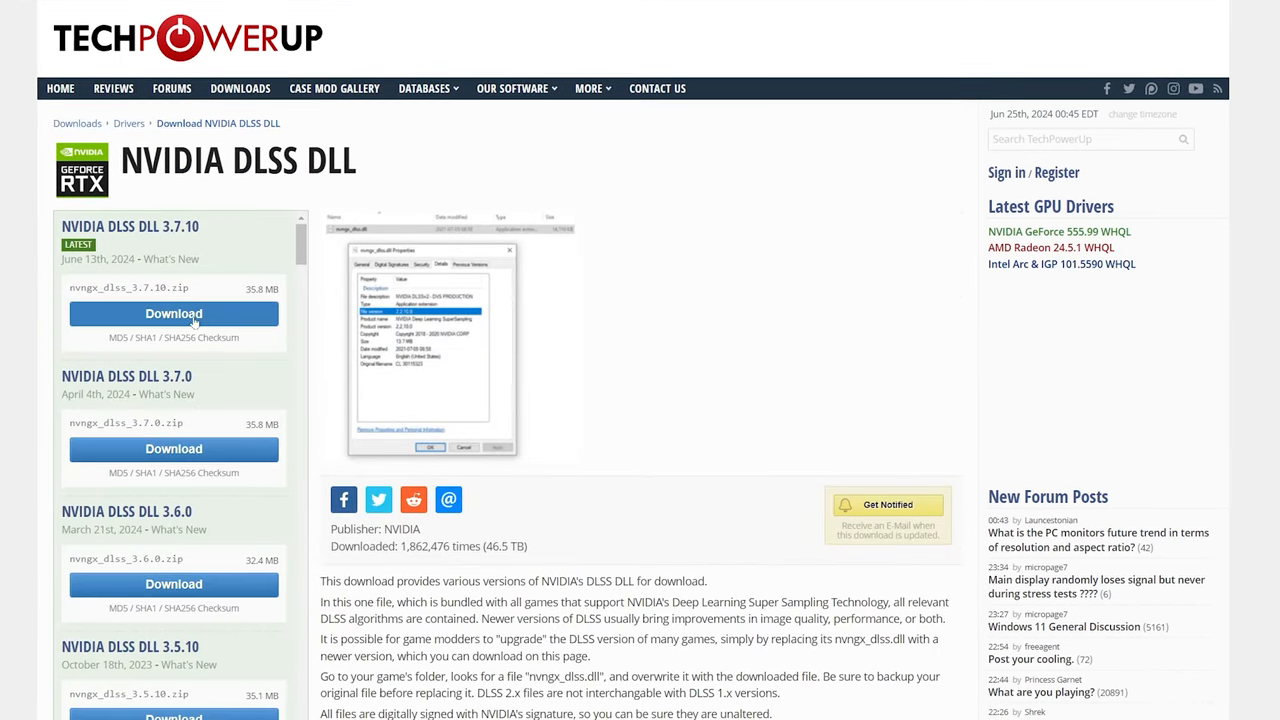
{"action": "left_click", "coordinate": [173, 313]}
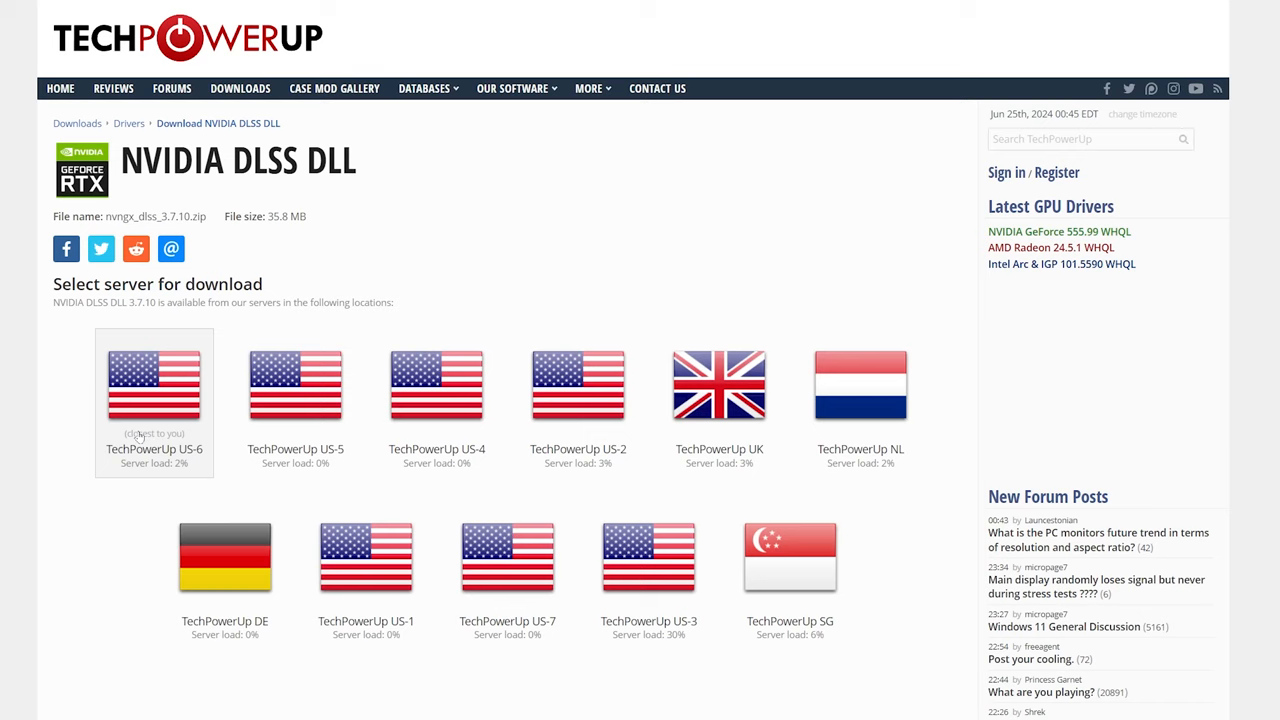
{"action": "left_click", "coordinate": [154, 385]}
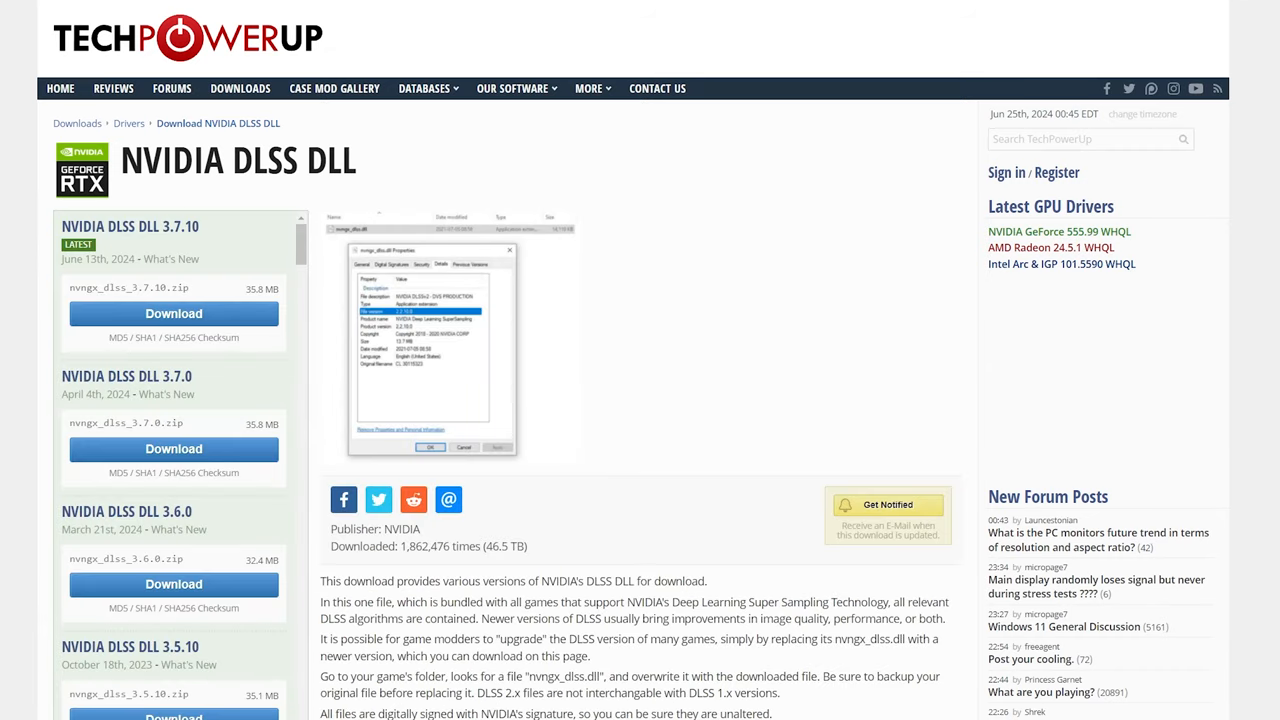
Download the NVIDIA DLSS 3 Frame Generation DLL version 3.7.10.
{"action": "left_click", "coordinate": [128, 123]}
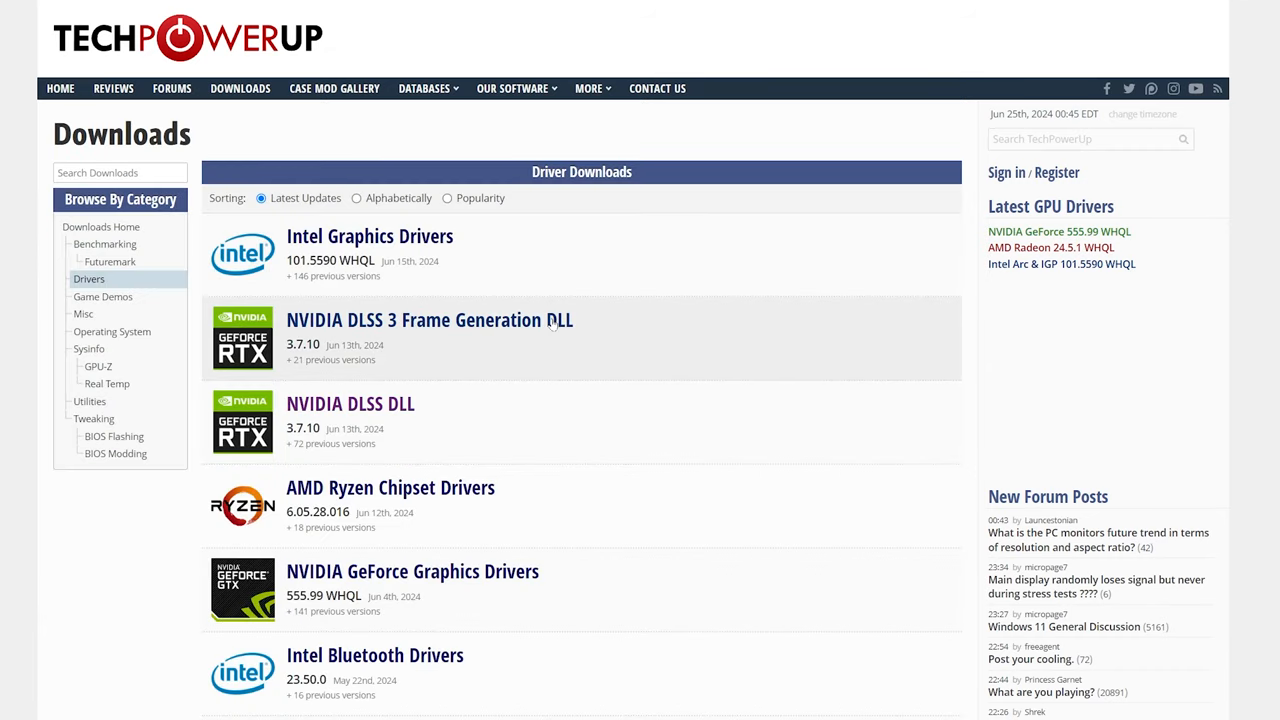
{"action": "mouse_move", "coordinate": [461, 323]}
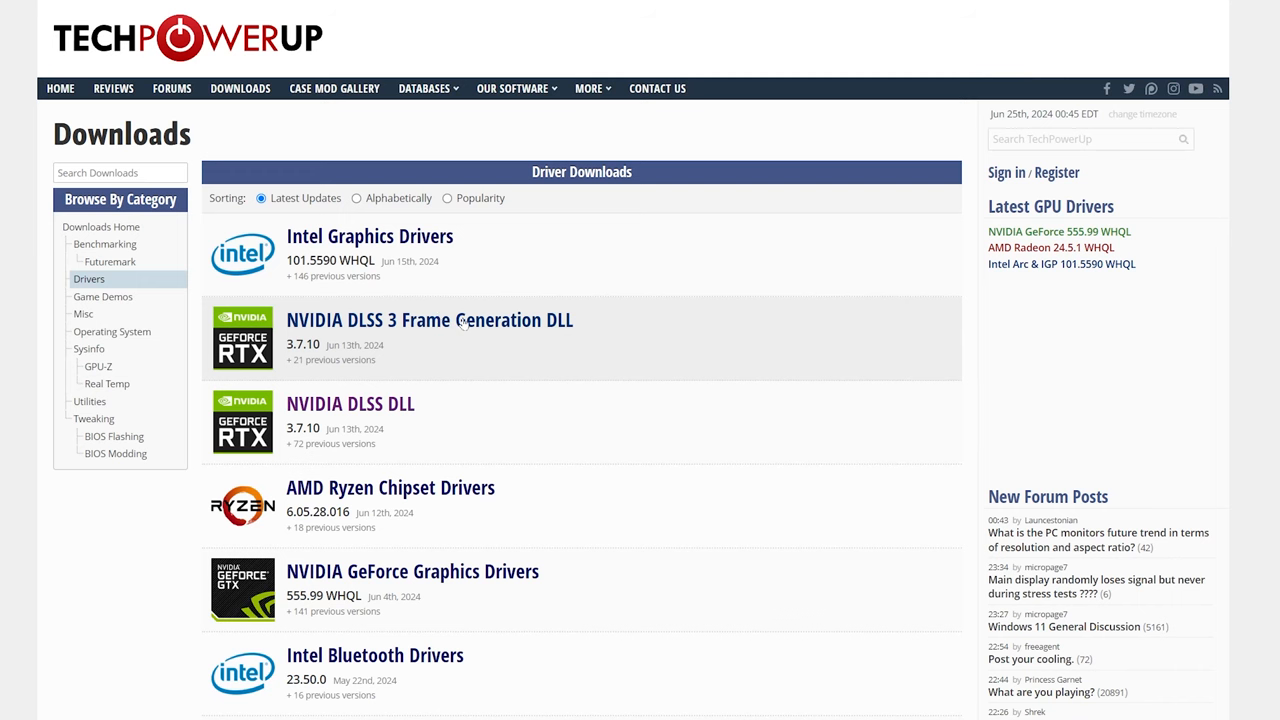
{"action": "left_click", "coordinate": [429, 320]}
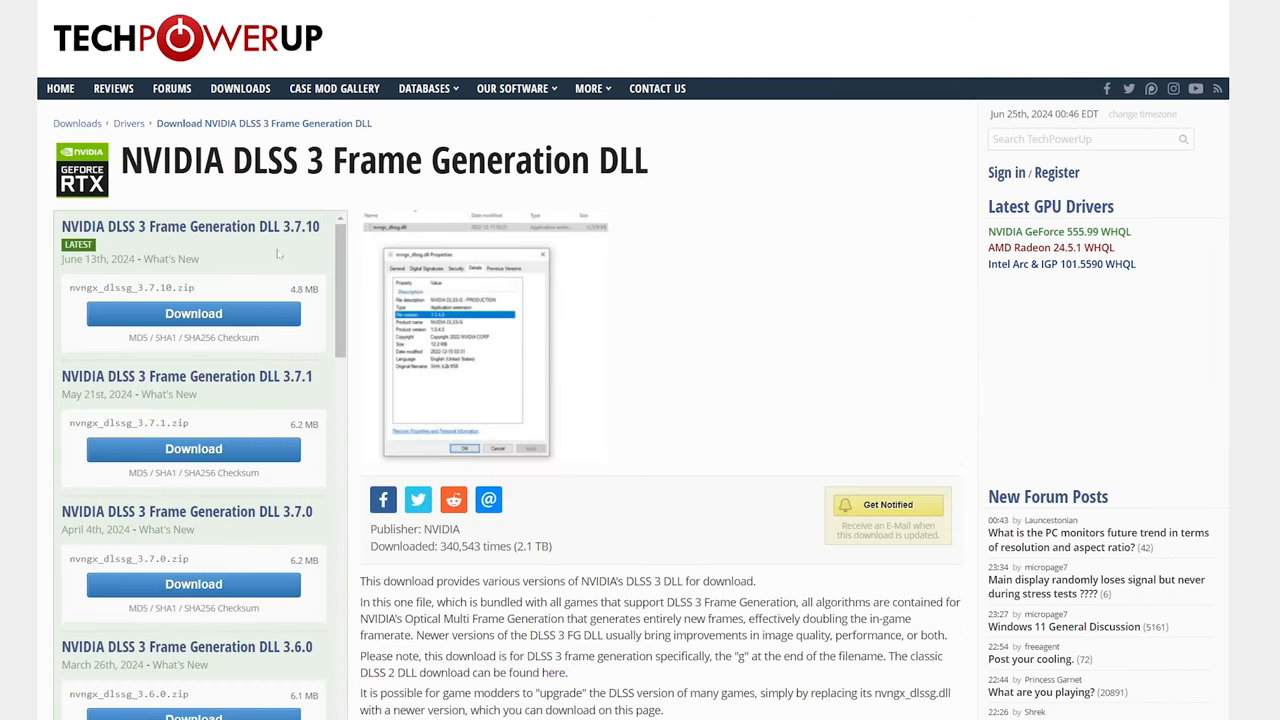
{"action": "left_click", "coordinate": [193, 313]}
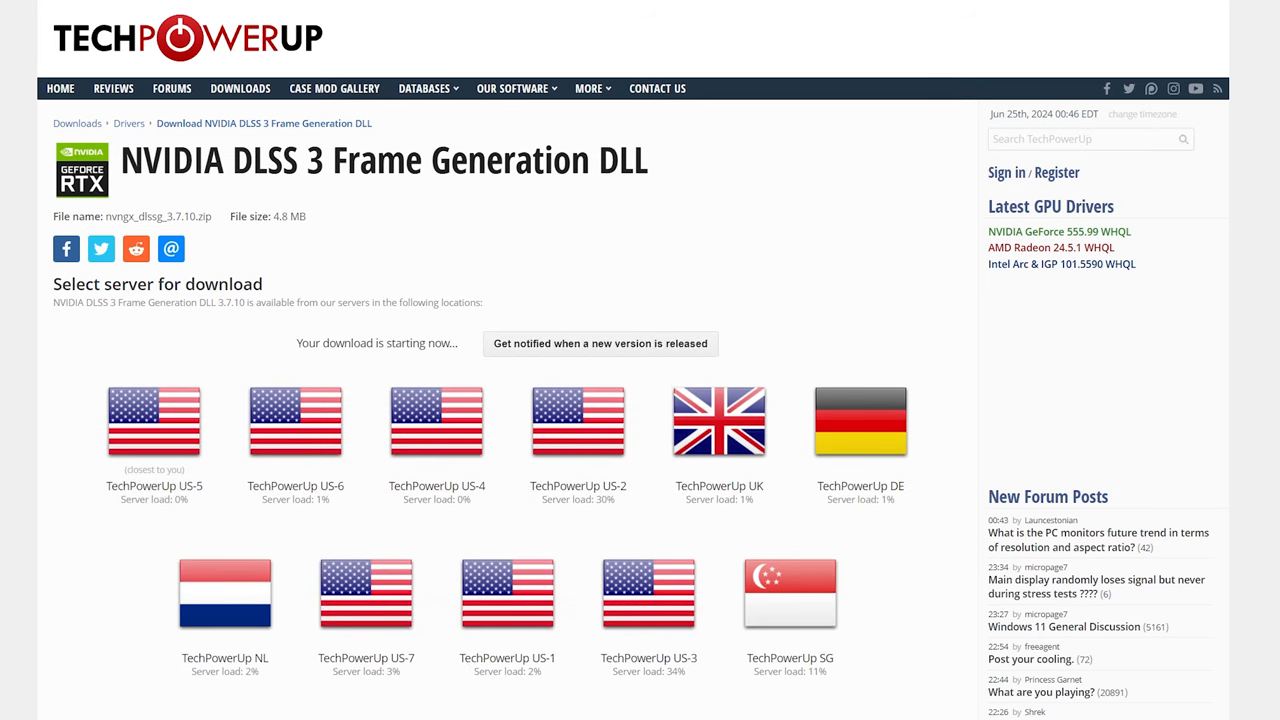
Download DLSS 3.5 Ray Reconstruction DLL 3.7.0 from the US-5 server.
{"action": "left_click", "coordinate": [128, 123]}
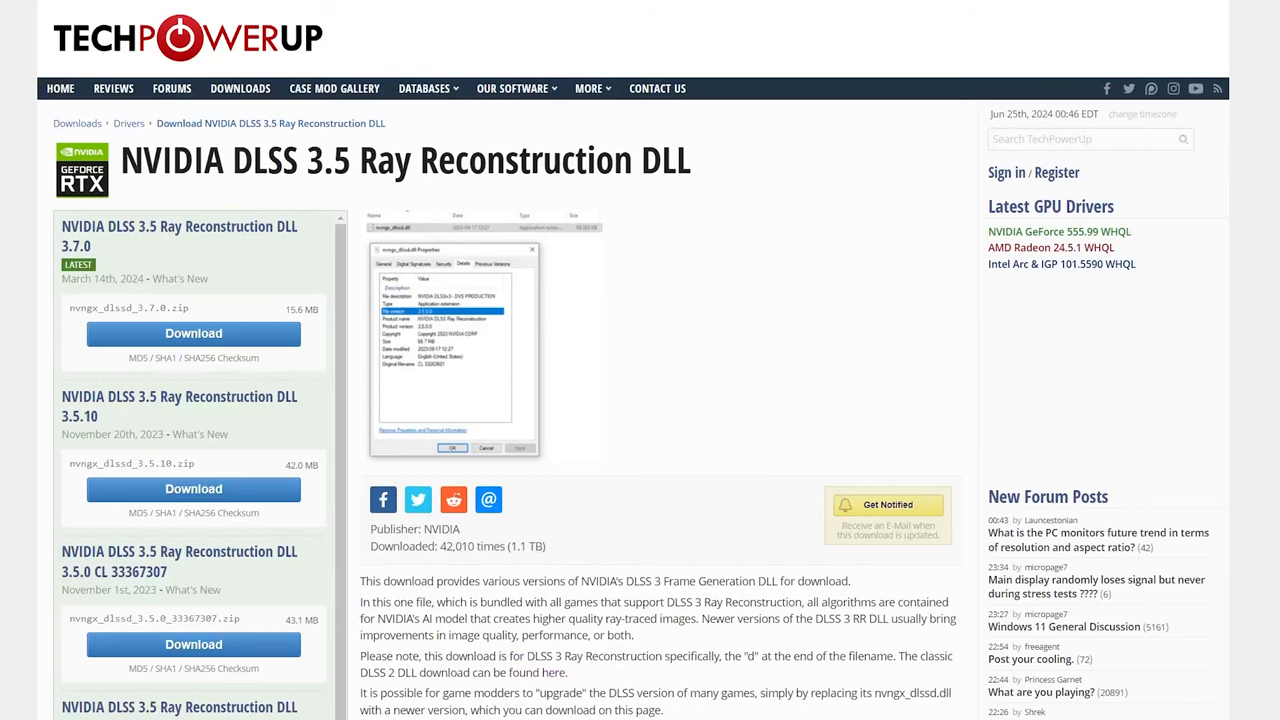
{"action": "left_click", "coordinate": [193, 333]}
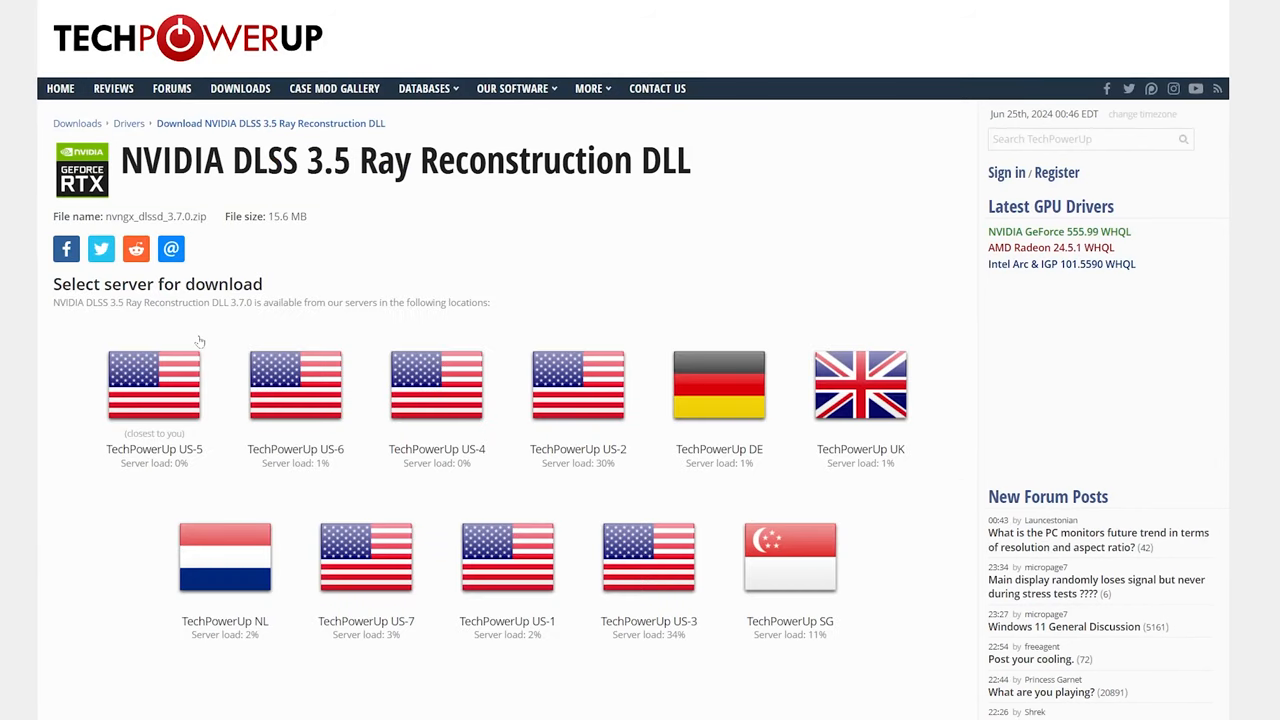
{"action": "left_click", "coordinate": [154, 385]}
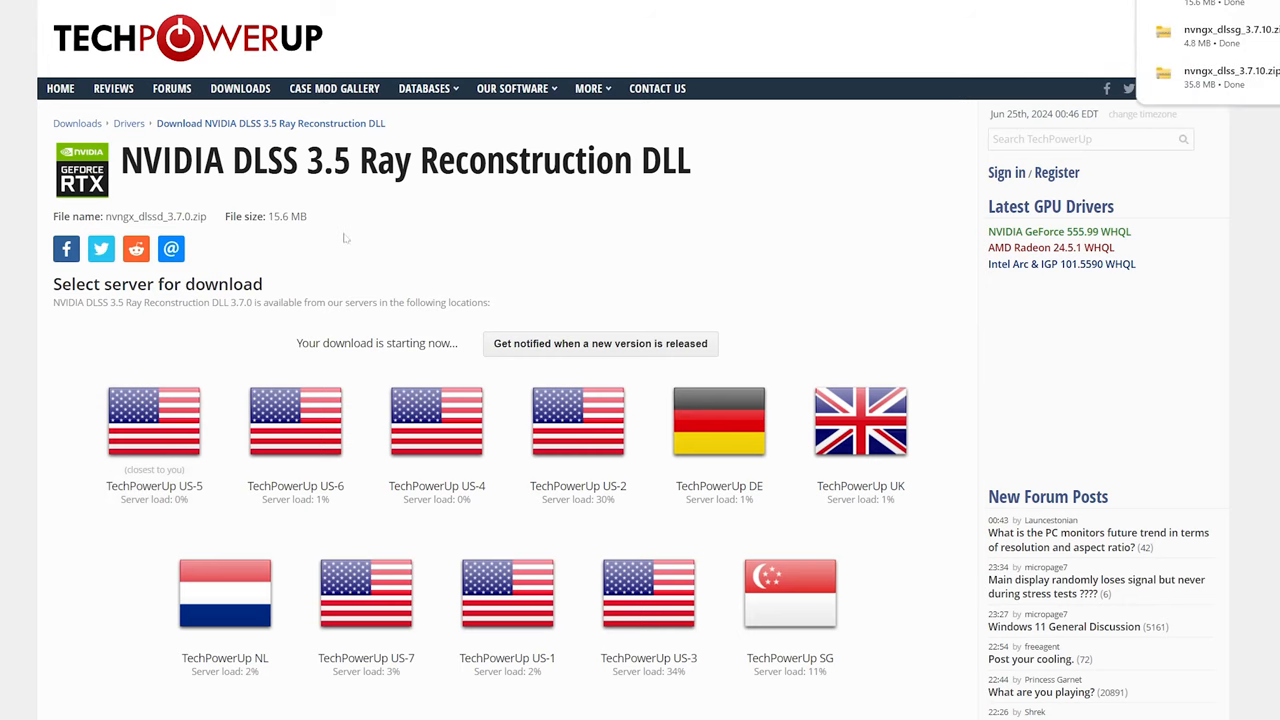
{"action": "mouse_move", "coordinate": [345, 237]}
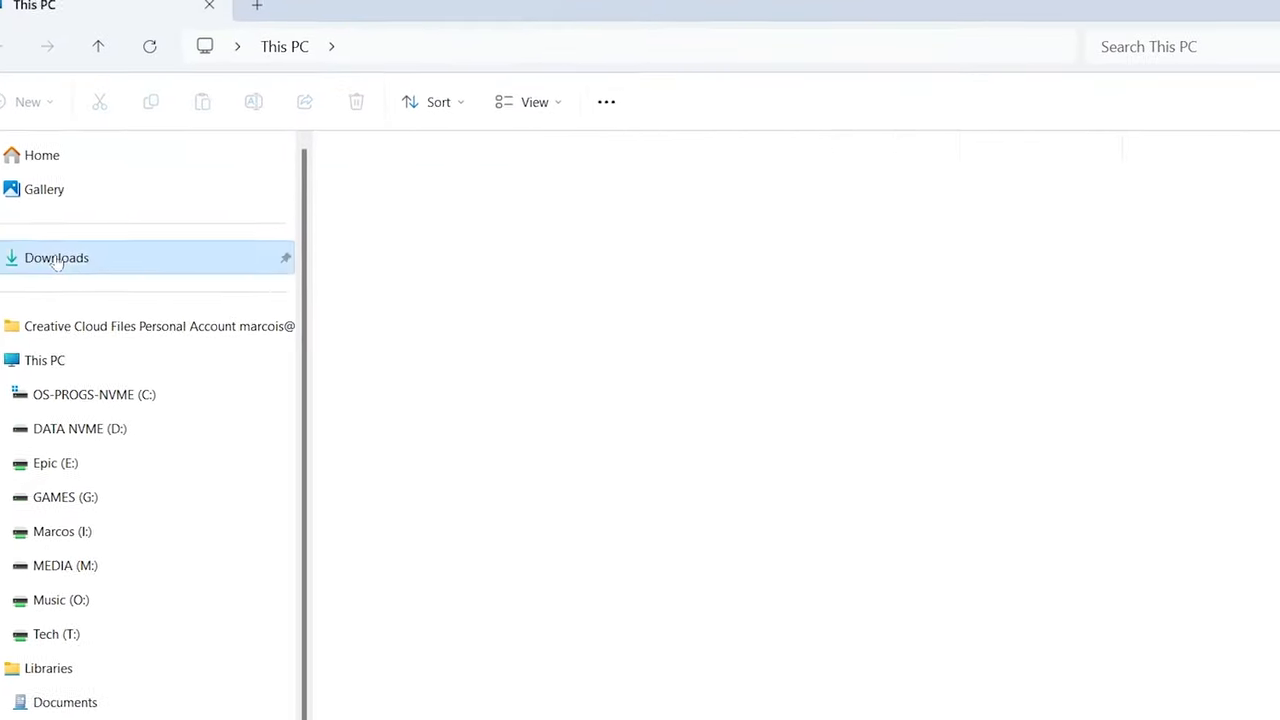
Extract nvngx_dlss_3.7.10.zip and nvngx_dlssd_3.7.0.zip in Downloads with 7-Zip.
{"action": "left_click", "coordinate": [56, 257]}
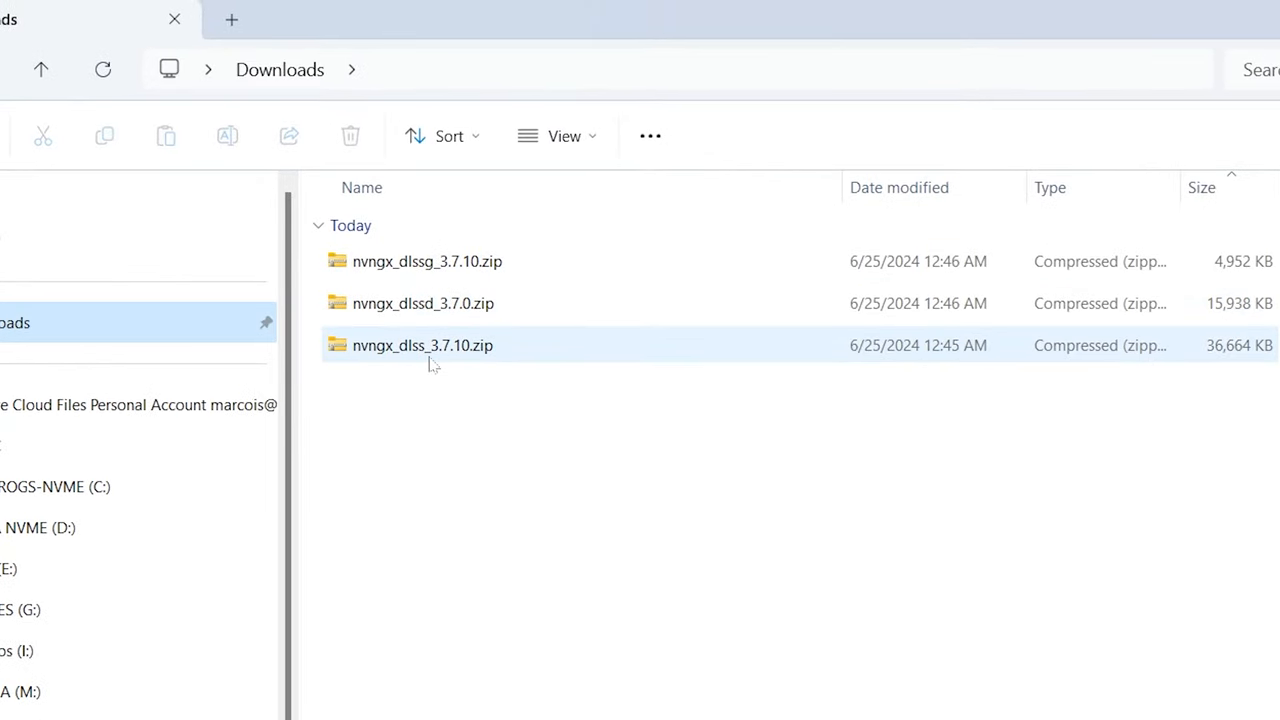
{"action": "right_click", "coordinate": [422, 345]}
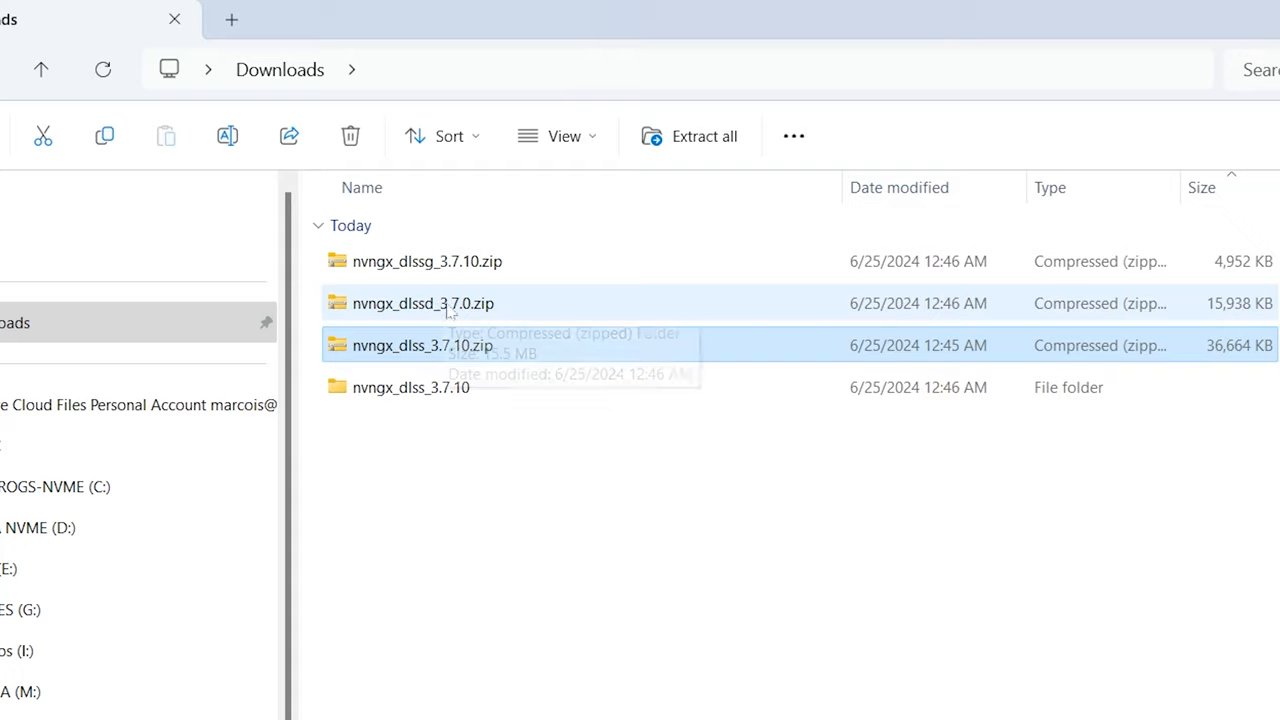
{"action": "right_click", "coordinate": [423, 303]}
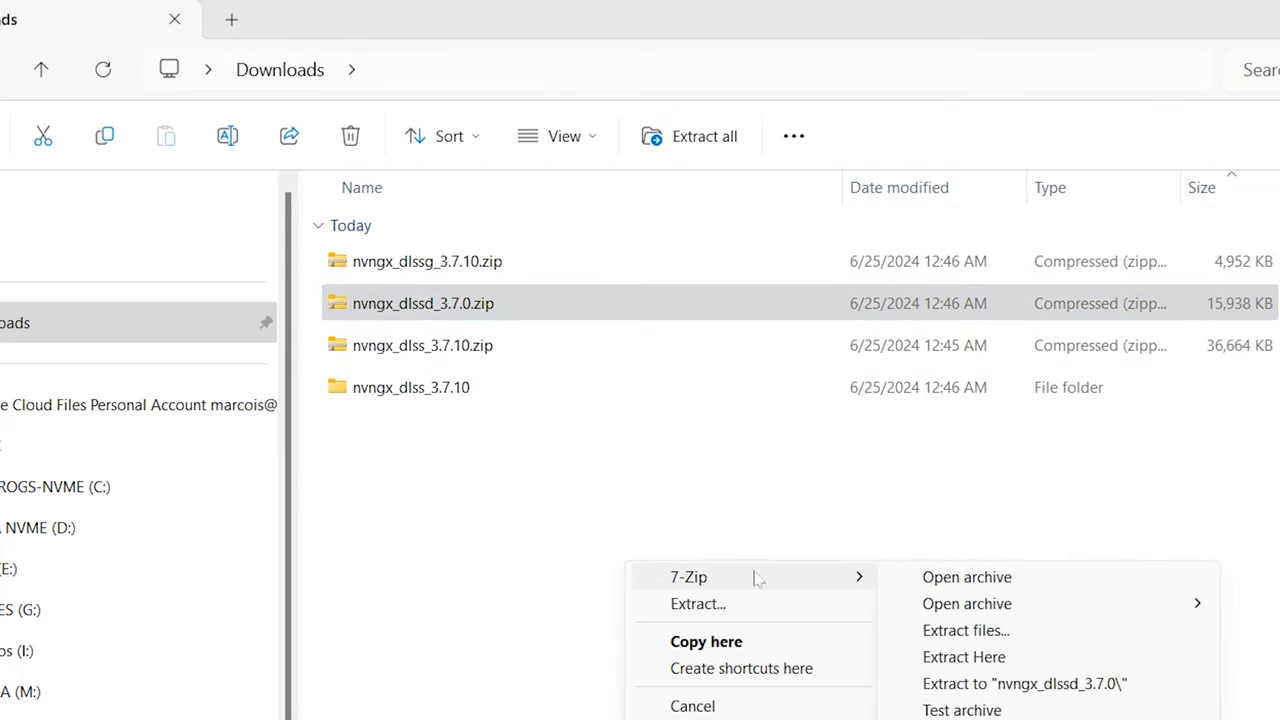
{"action": "left_click", "coordinate": [963, 657]}
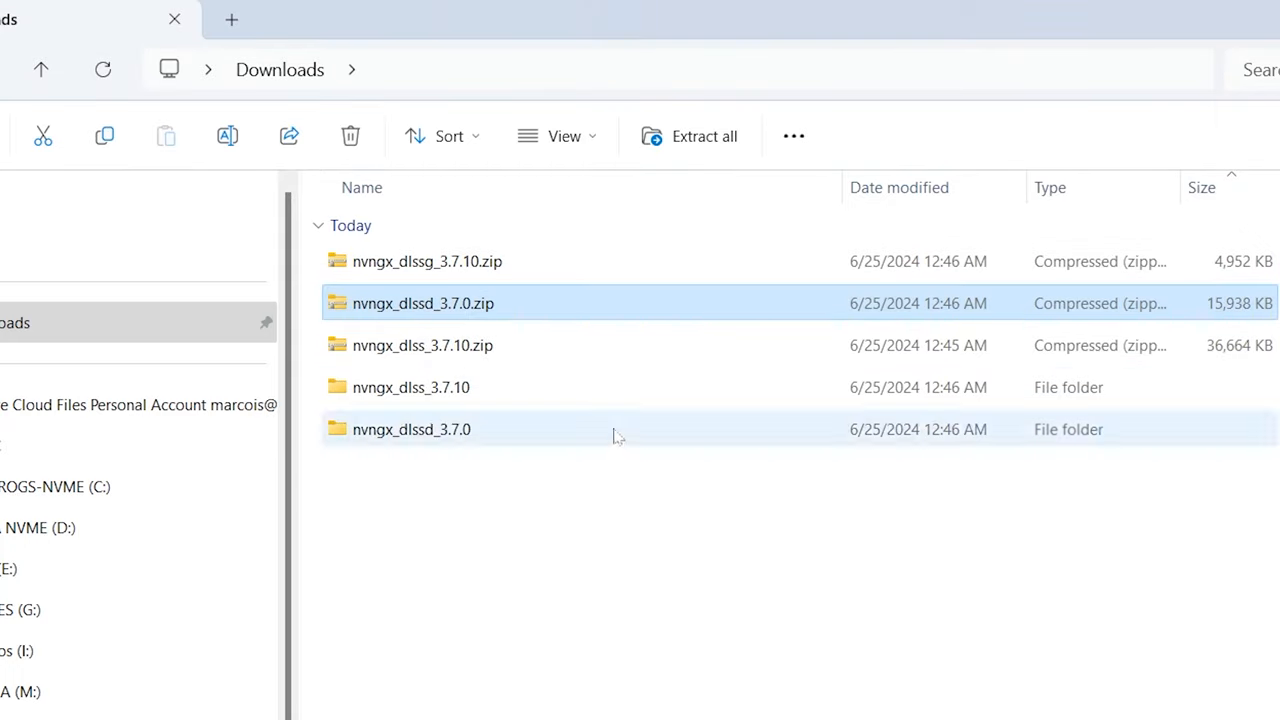
{"action": "right_click", "coordinate": [427, 261]}
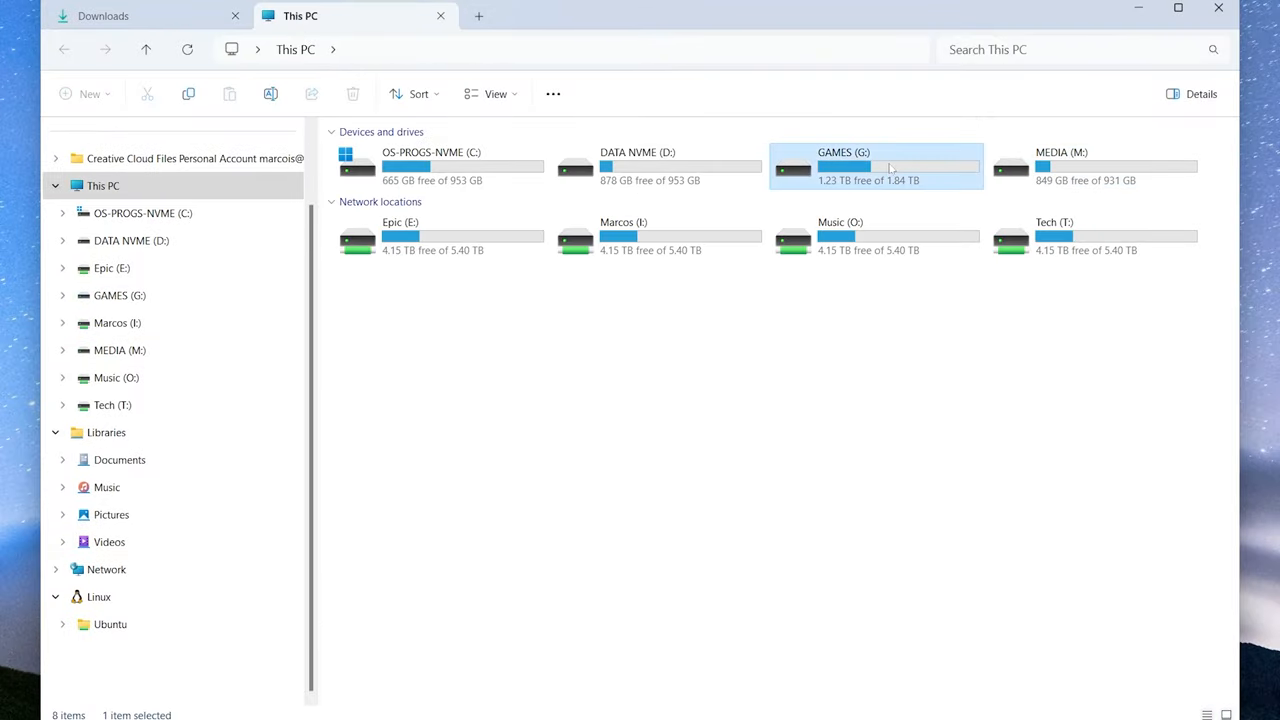
Search the GAMES (G:) drive for nvngx*.*, listing seven nvngx DLLs.
{"action": "double_click", "coordinate": [875, 166]}
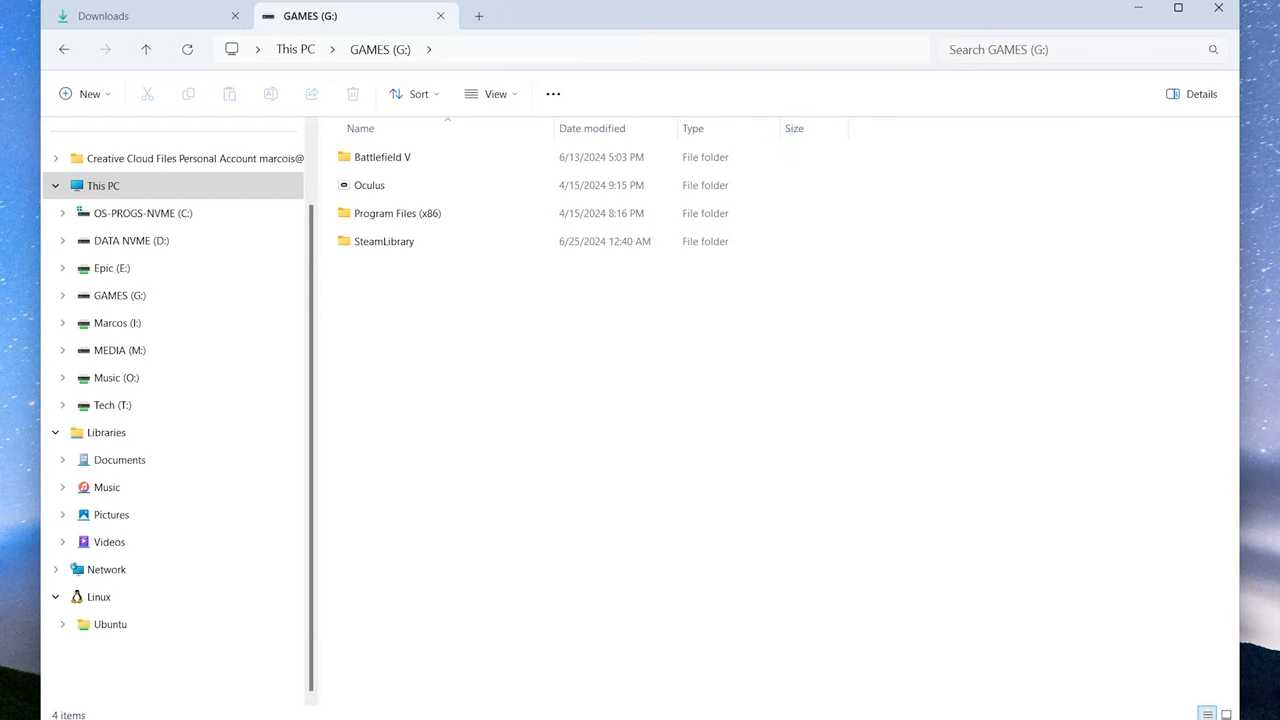
{"action": "type", "text": "nv"}
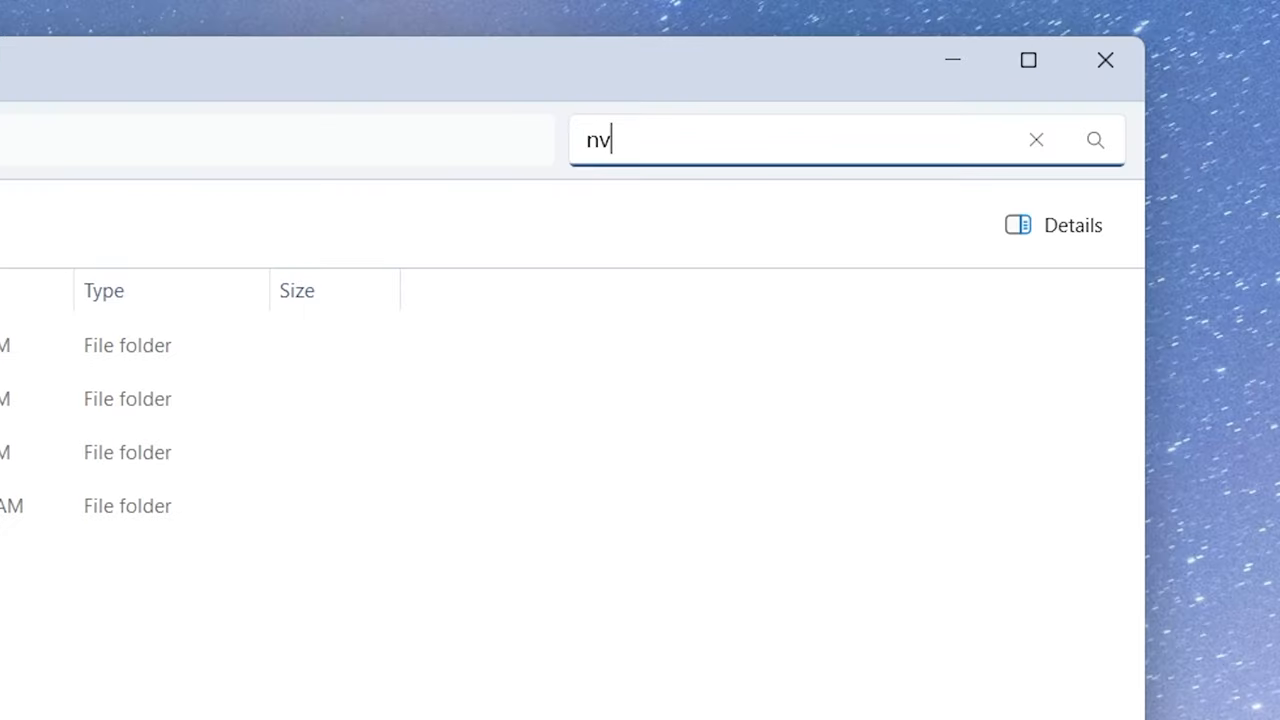
{"action": "type", "text": "ngx*.*"}
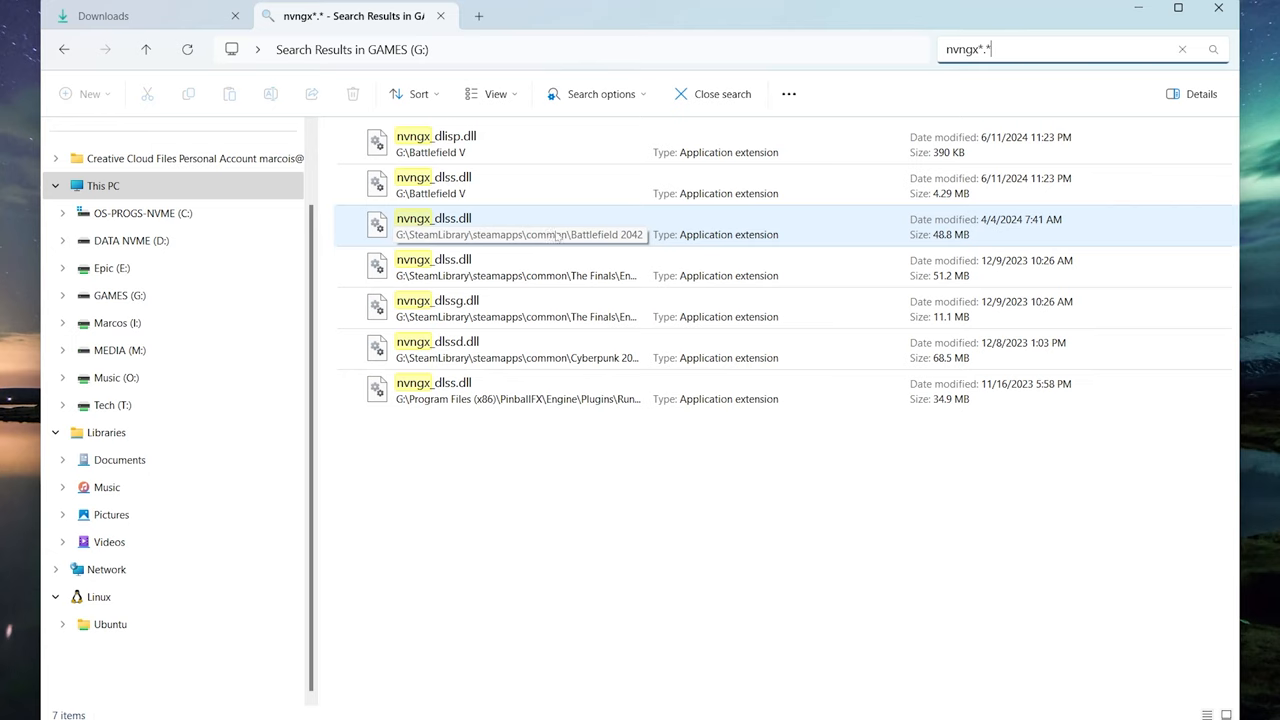
Open Battlefield V's nvngx_dlss.dll location and rename it nvngx_dlss.dll.backup.
{"action": "left_click", "coordinate": [440, 185]}
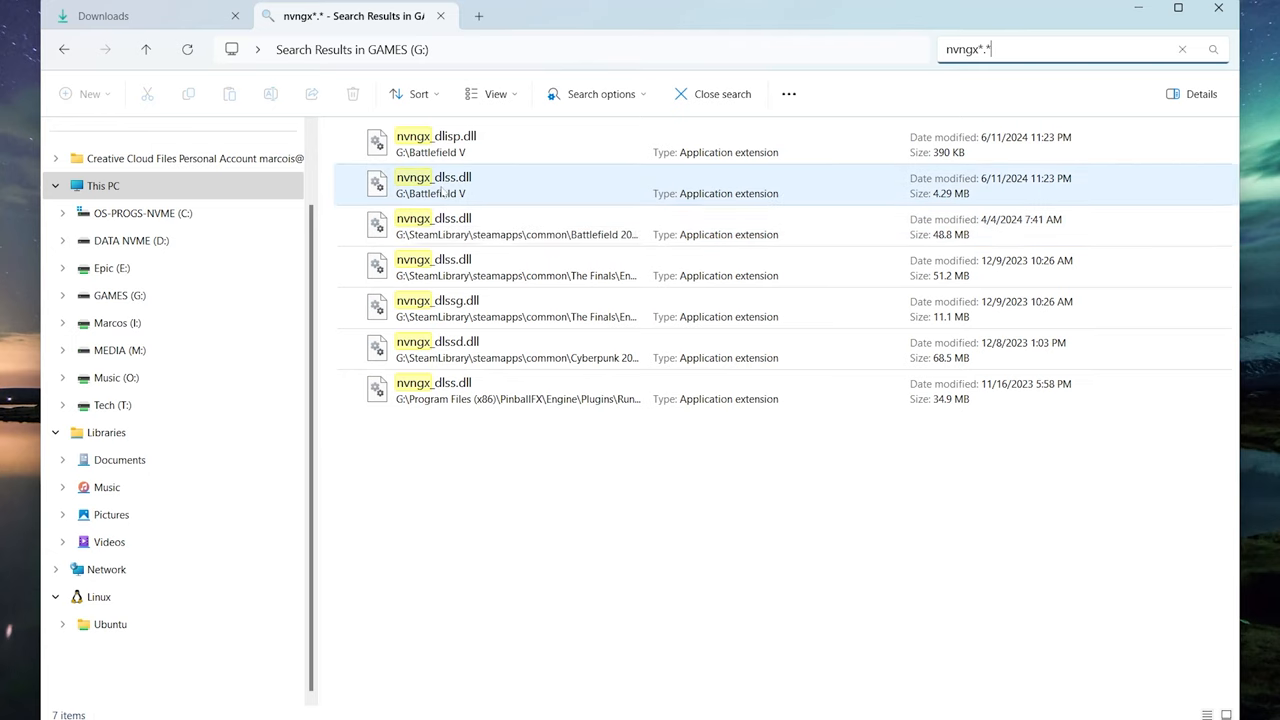
{"action": "right_click", "coordinate": [433, 185]}
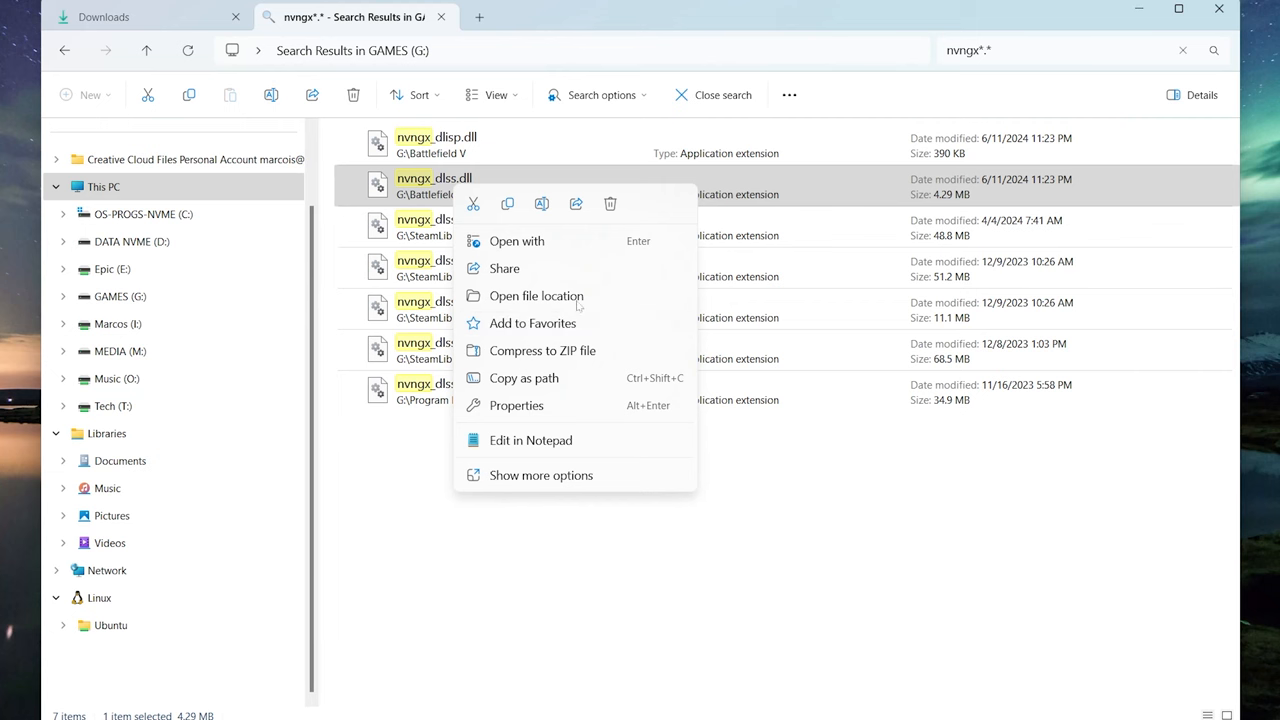
{"action": "left_click", "coordinate": [536, 295]}
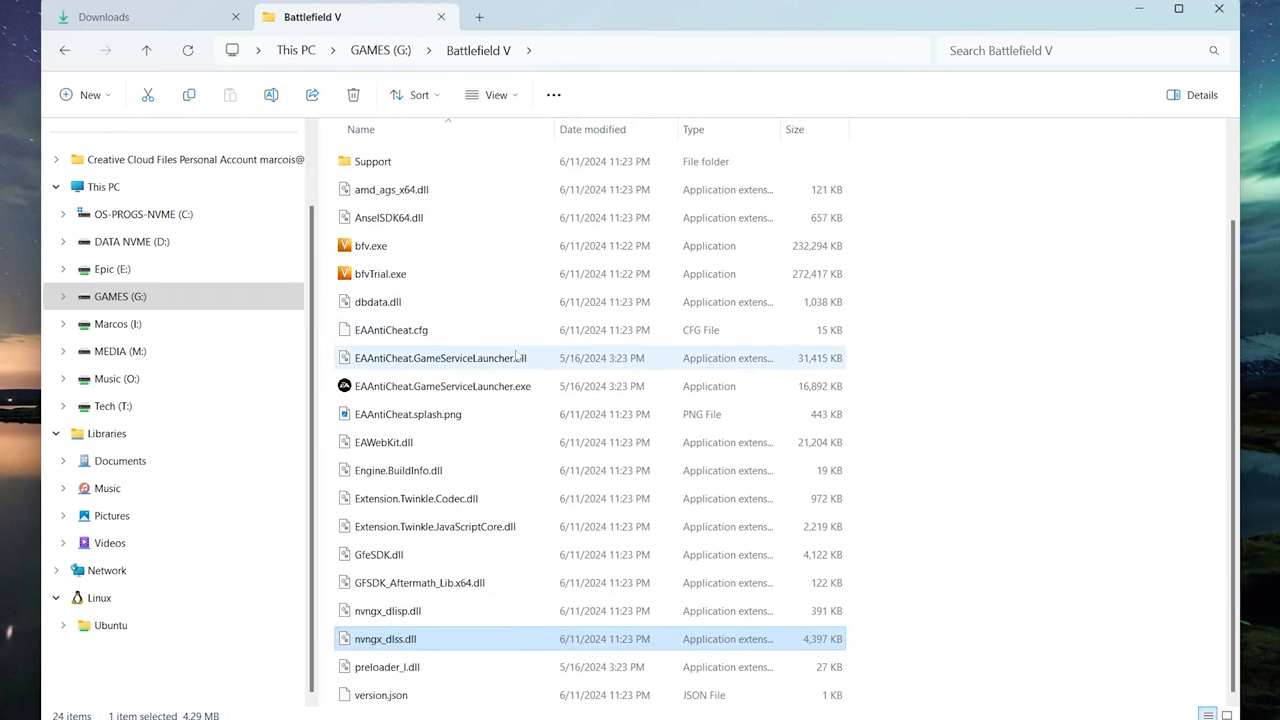
{"action": "mouse_move", "coordinate": [425, 648]}
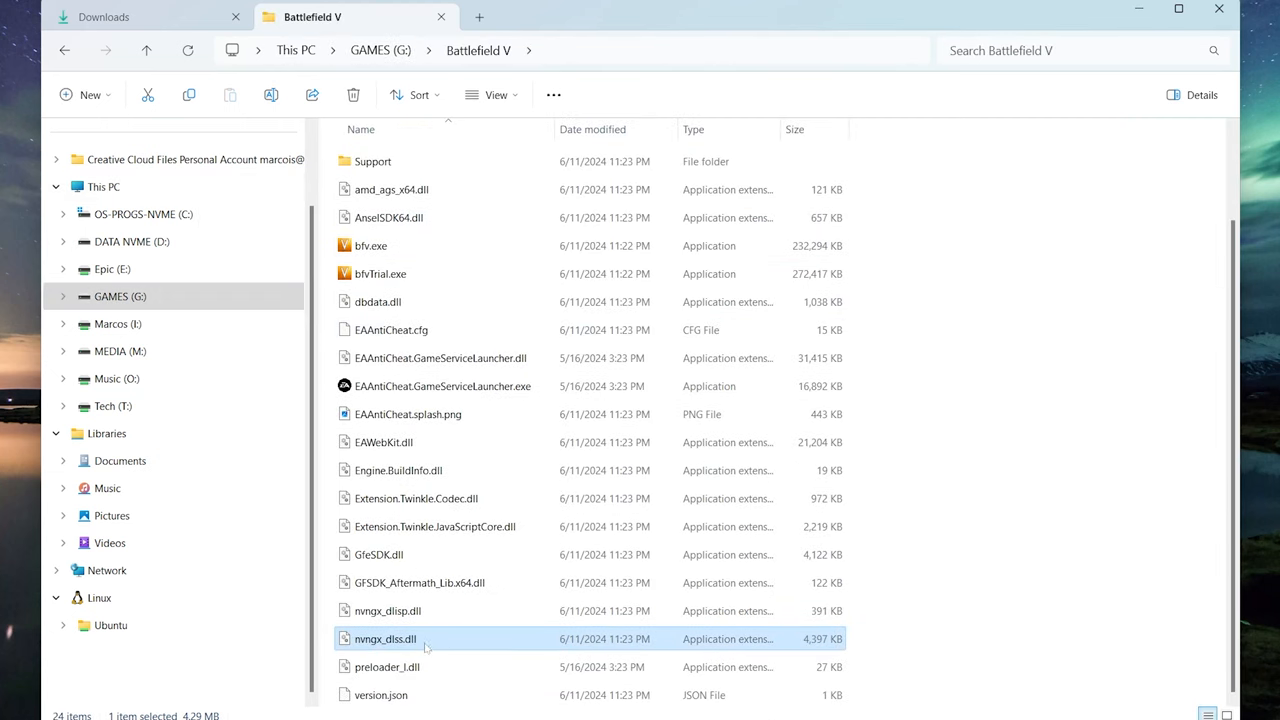
{"action": "double_click", "coordinate": [385, 638]}
{"action": "type", "text": ".backup"}
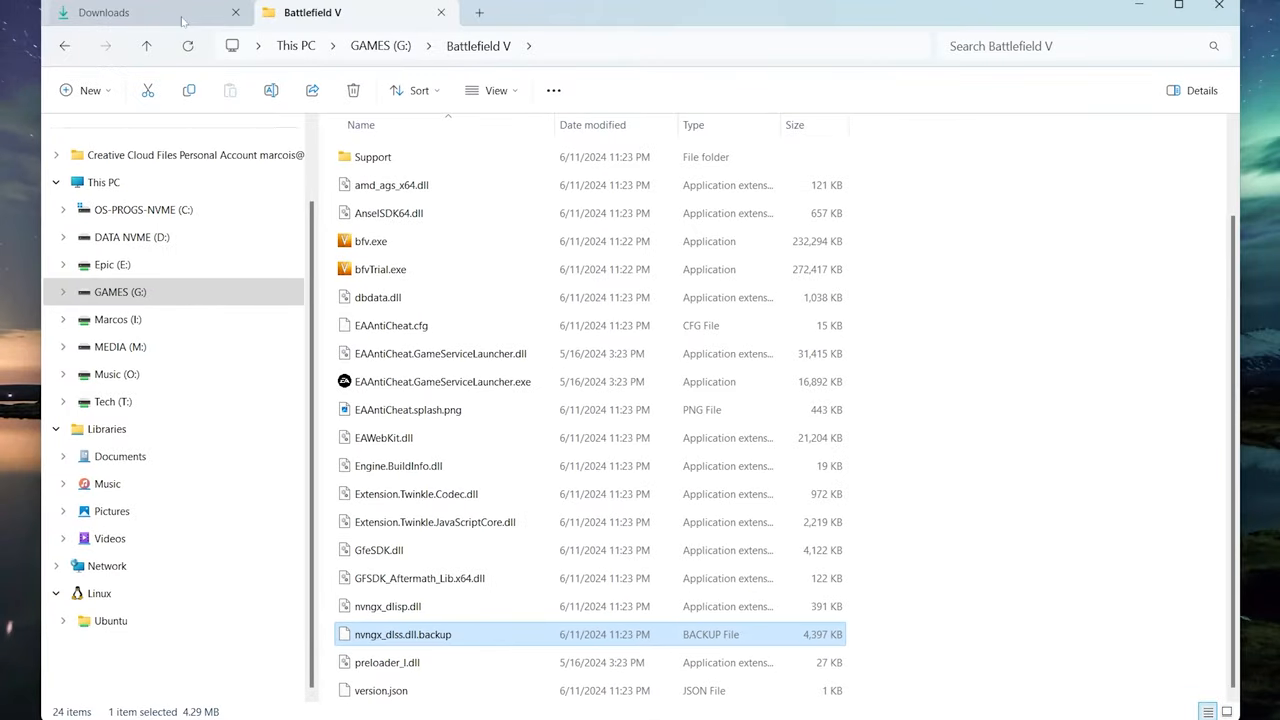
Copy the 3.7.10 nvngx_dlss.dll into Battlefield V's folder and search nvngx*.* again.
{"action": "left_click", "coordinate": [104, 12]}
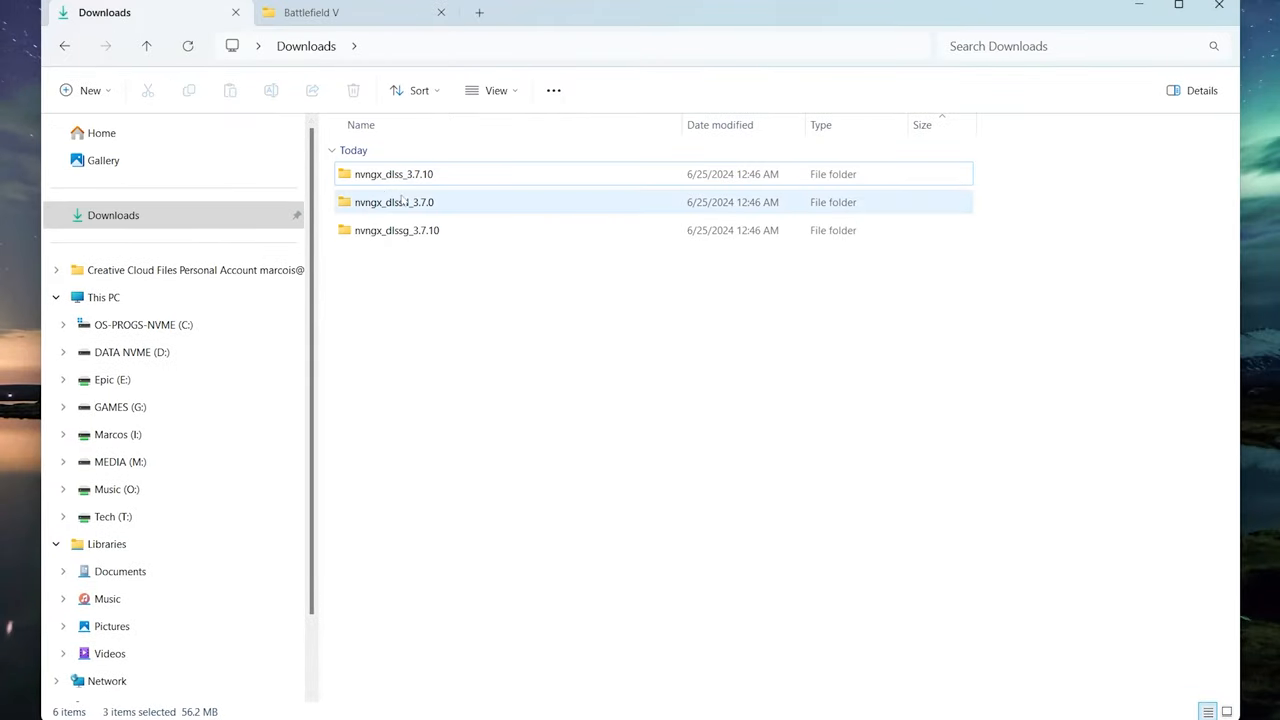
{"action": "double_click", "coordinate": [393, 173]}
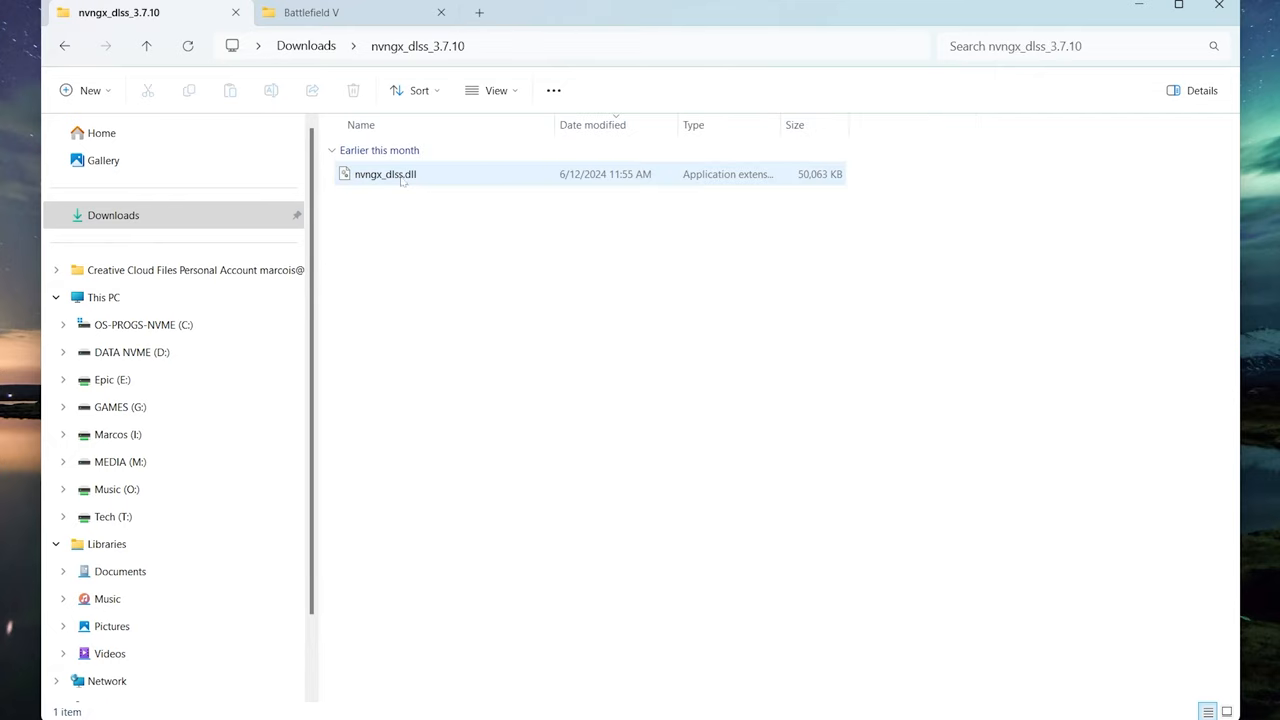
{"action": "right_click", "coordinate": [385, 173]}
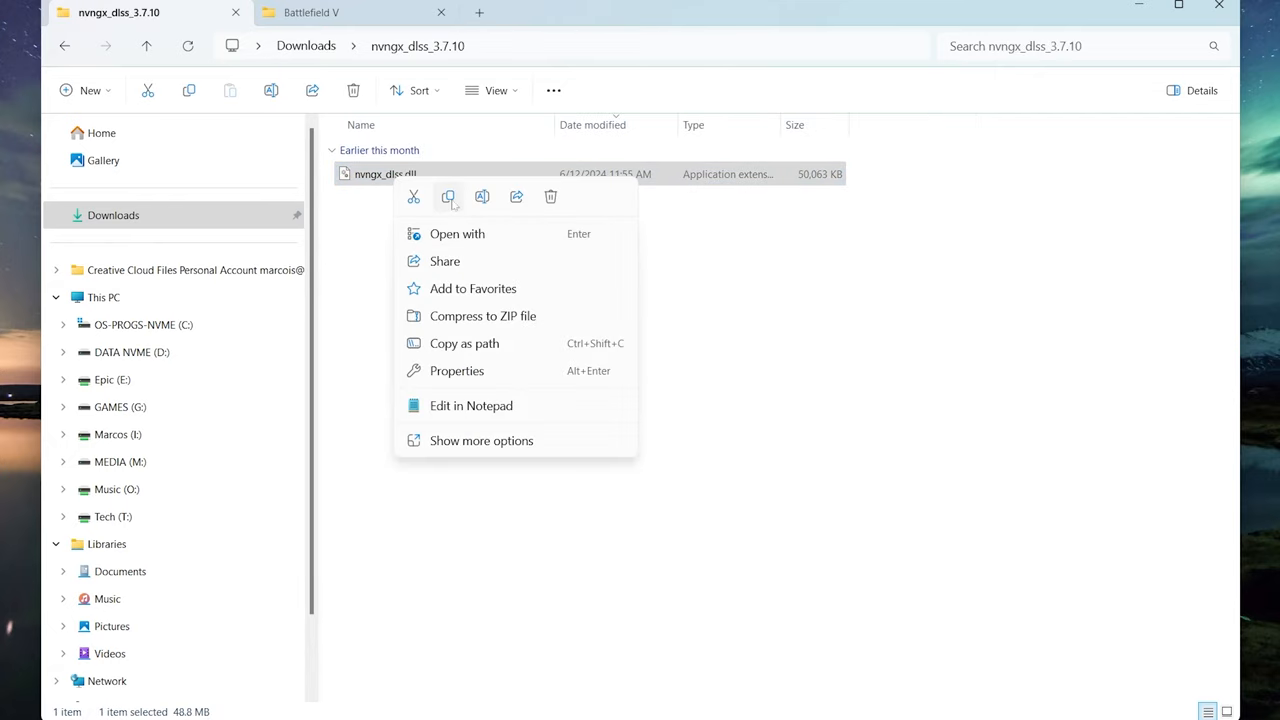
{"action": "left_click", "coordinate": [312, 12]}
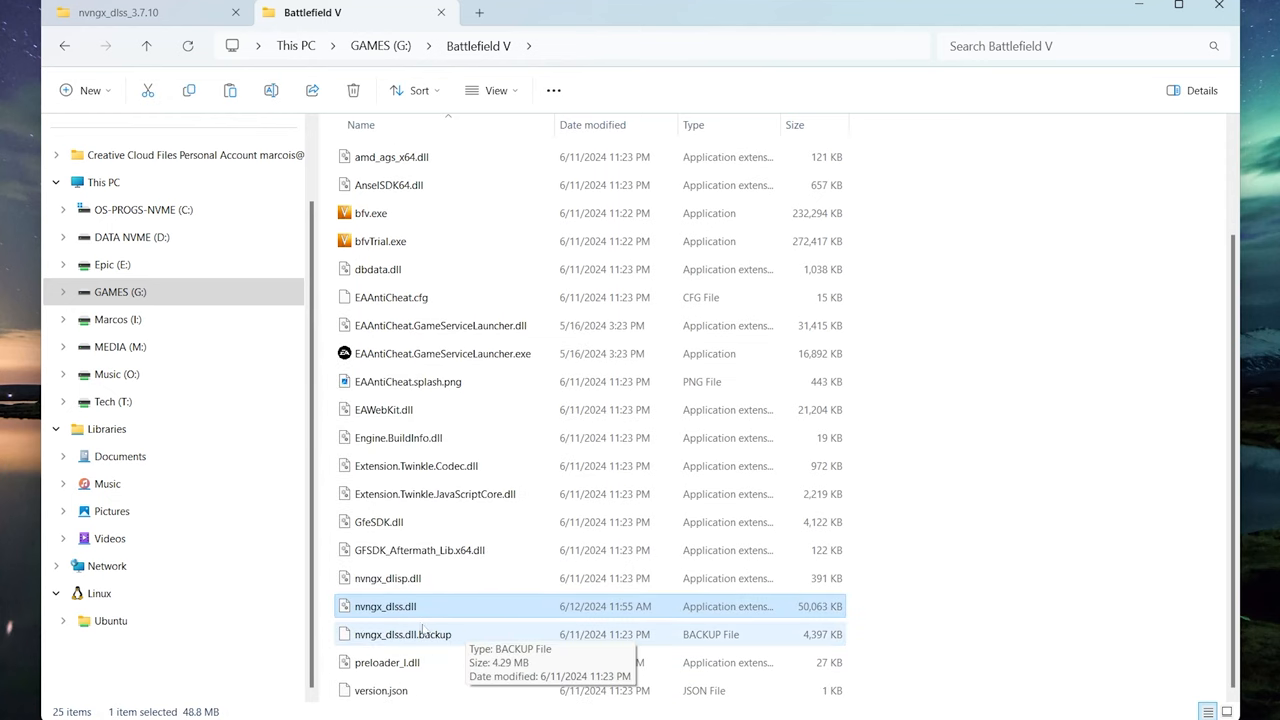
{"action": "type", "text": "nvngx*.*"}
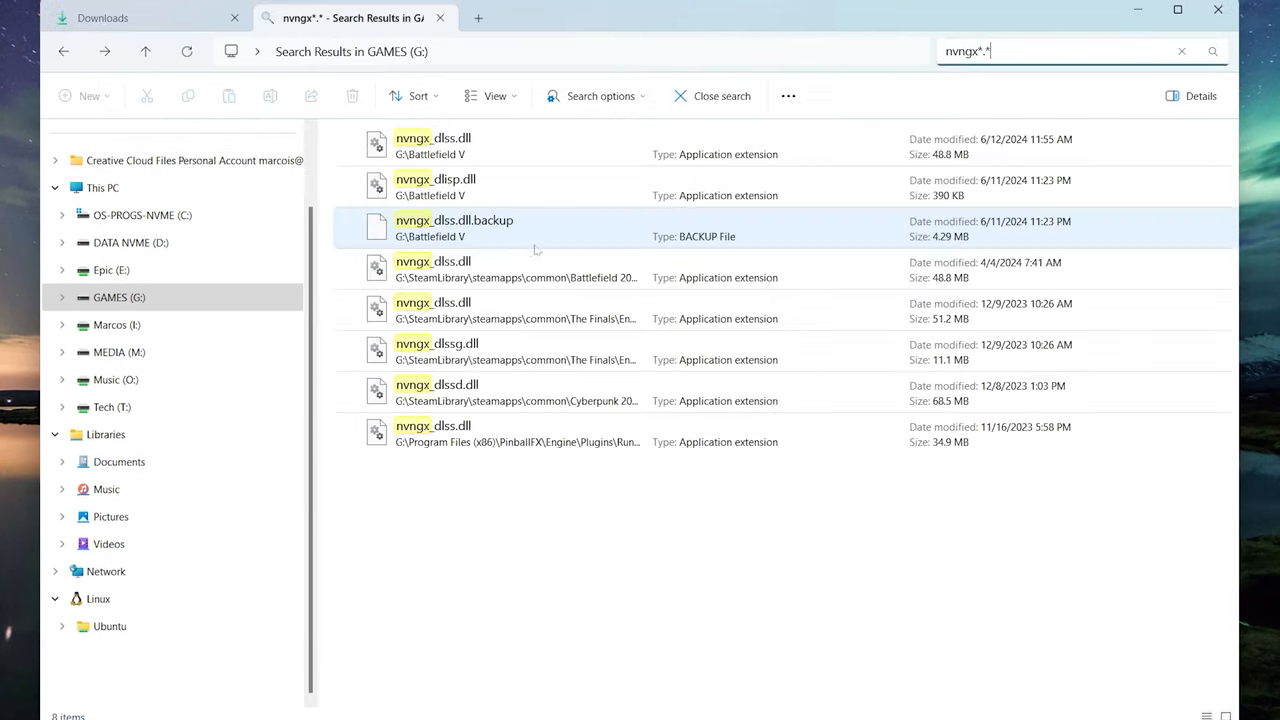
Open The Finals' nvngx_dlssg.dll location and rename it with a .backup extension.
{"action": "left_click", "coordinate": [515, 310]}
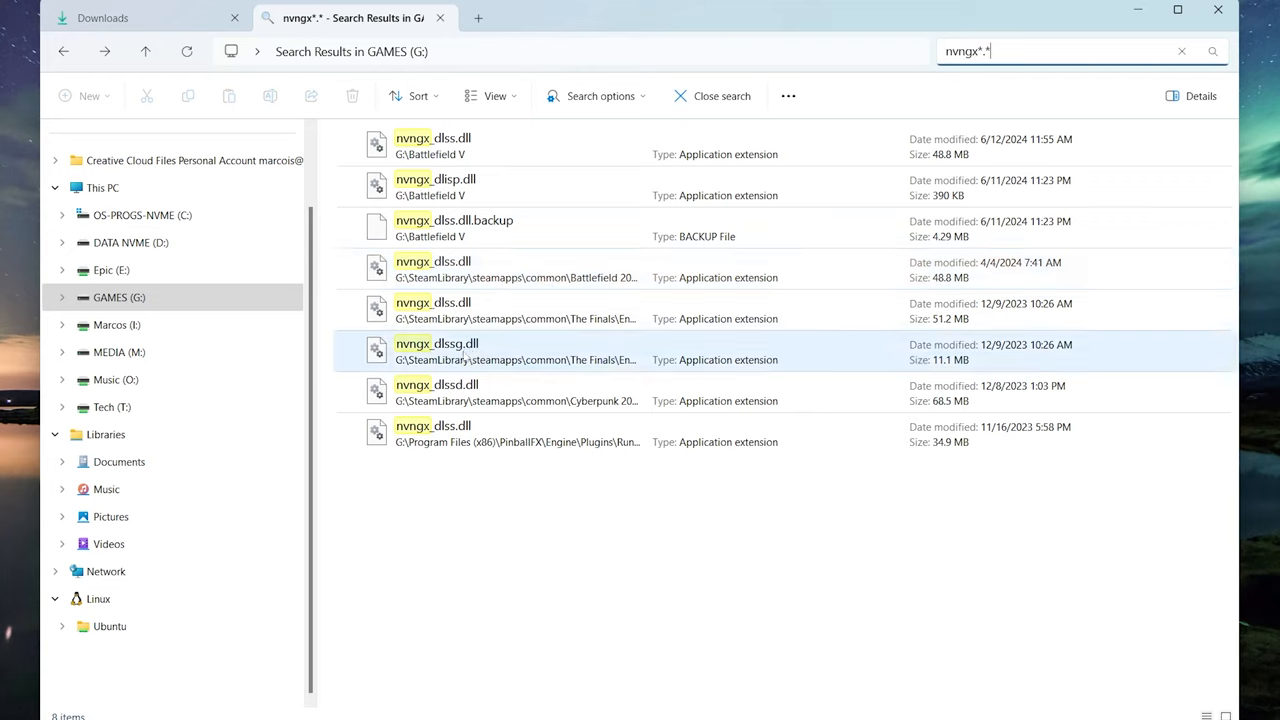
{"action": "right_click", "coordinate": [437, 351]}
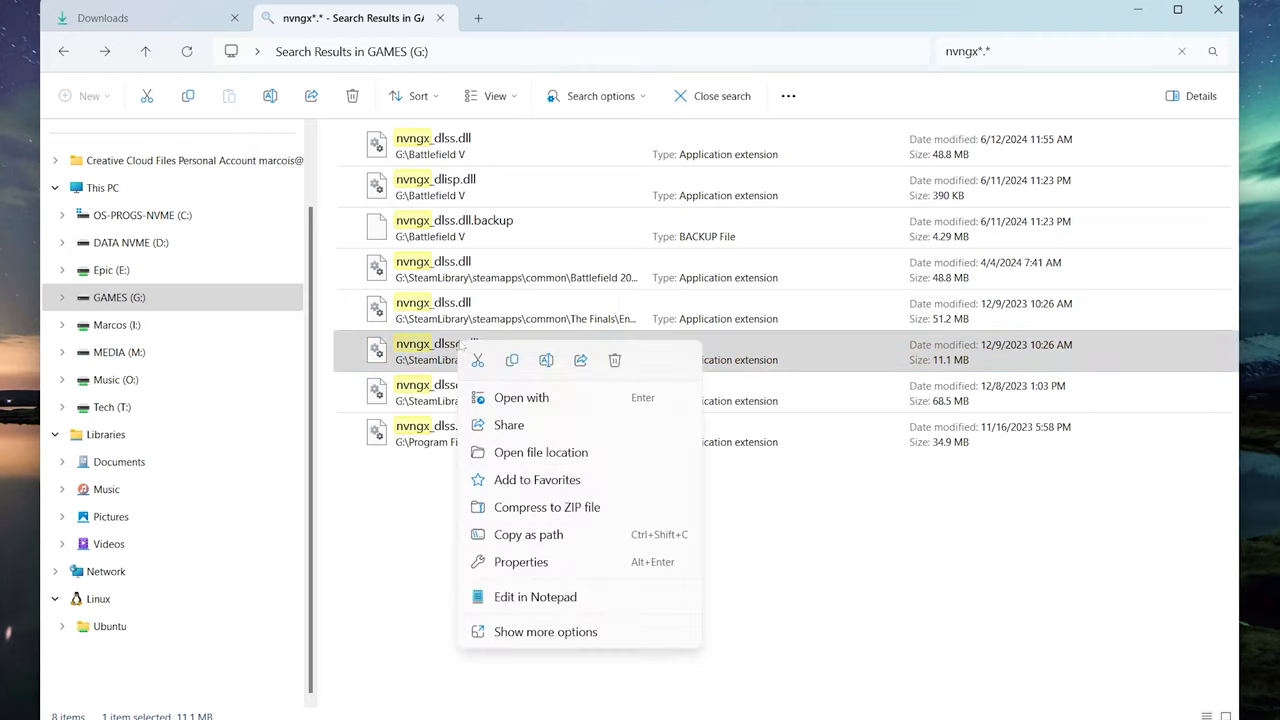
{"action": "left_click", "coordinate": [540, 452]}
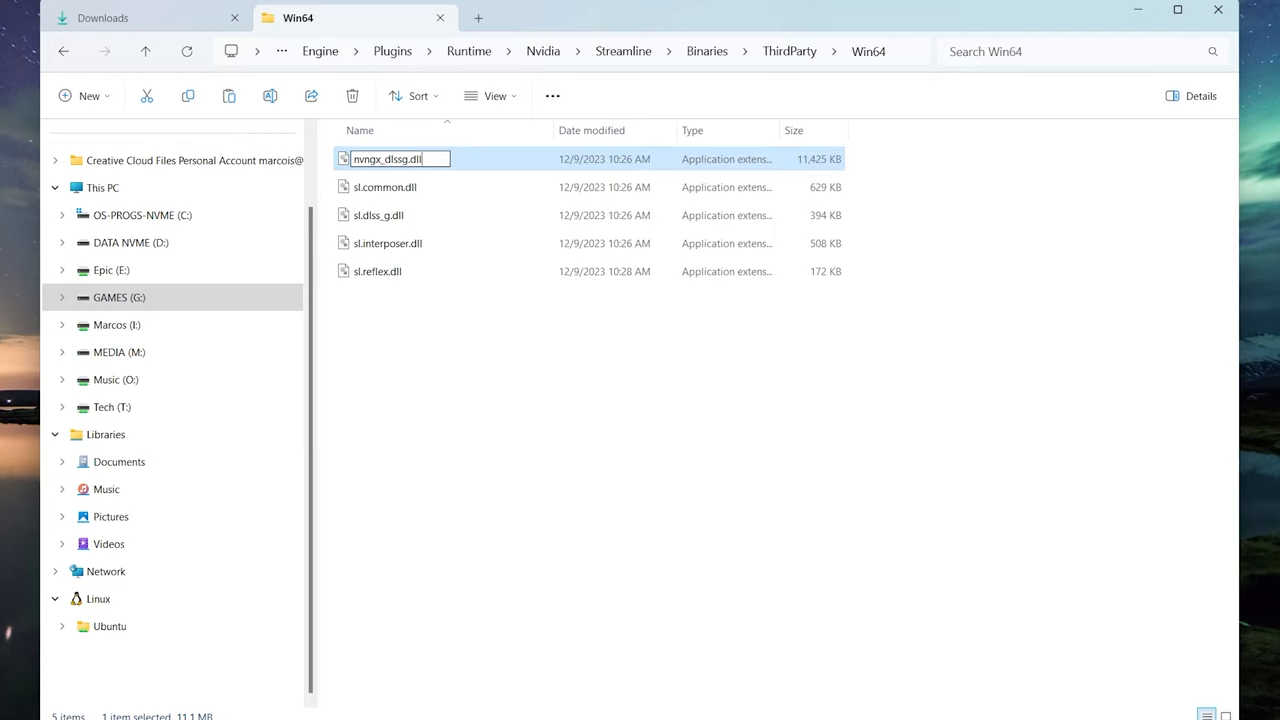
{"action": "type", "text": ".back"}
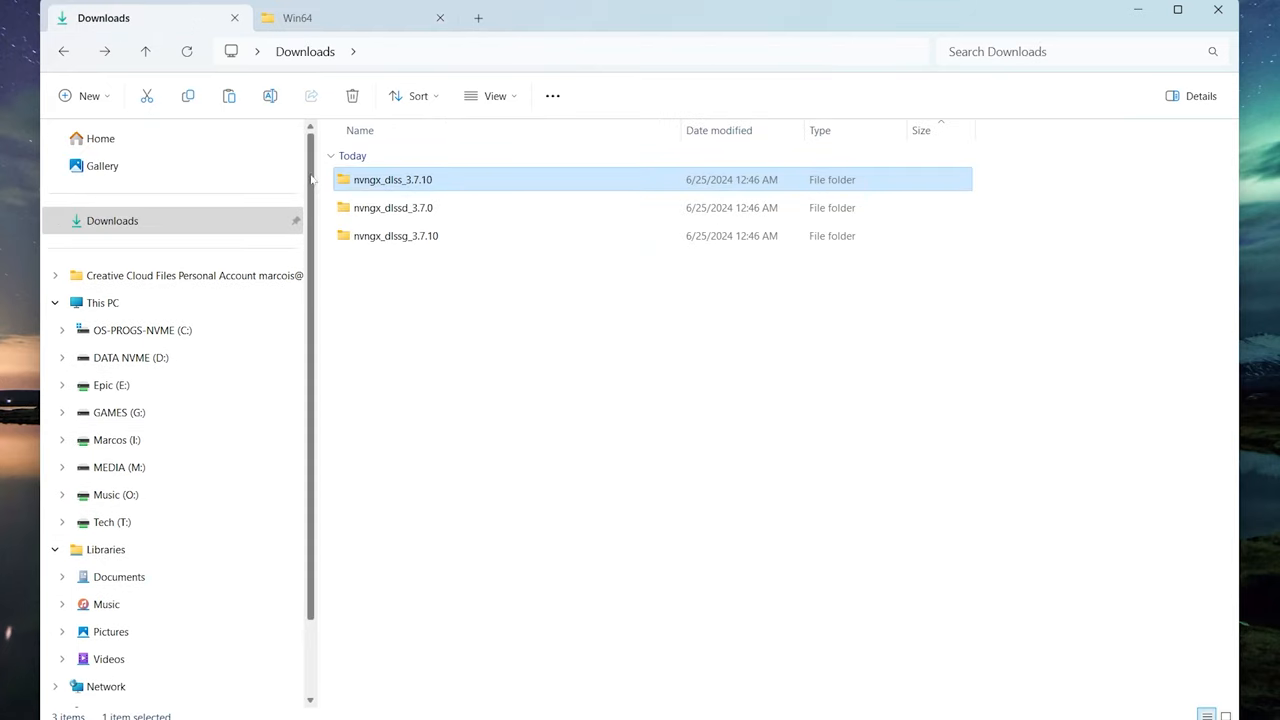
Copy nvngx_dlssg.dll from the nvngx_dlssg_3.7.10 folder into The Finals' Win64 folder.
{"action": "left_click", "coordinate": [395, 235]}
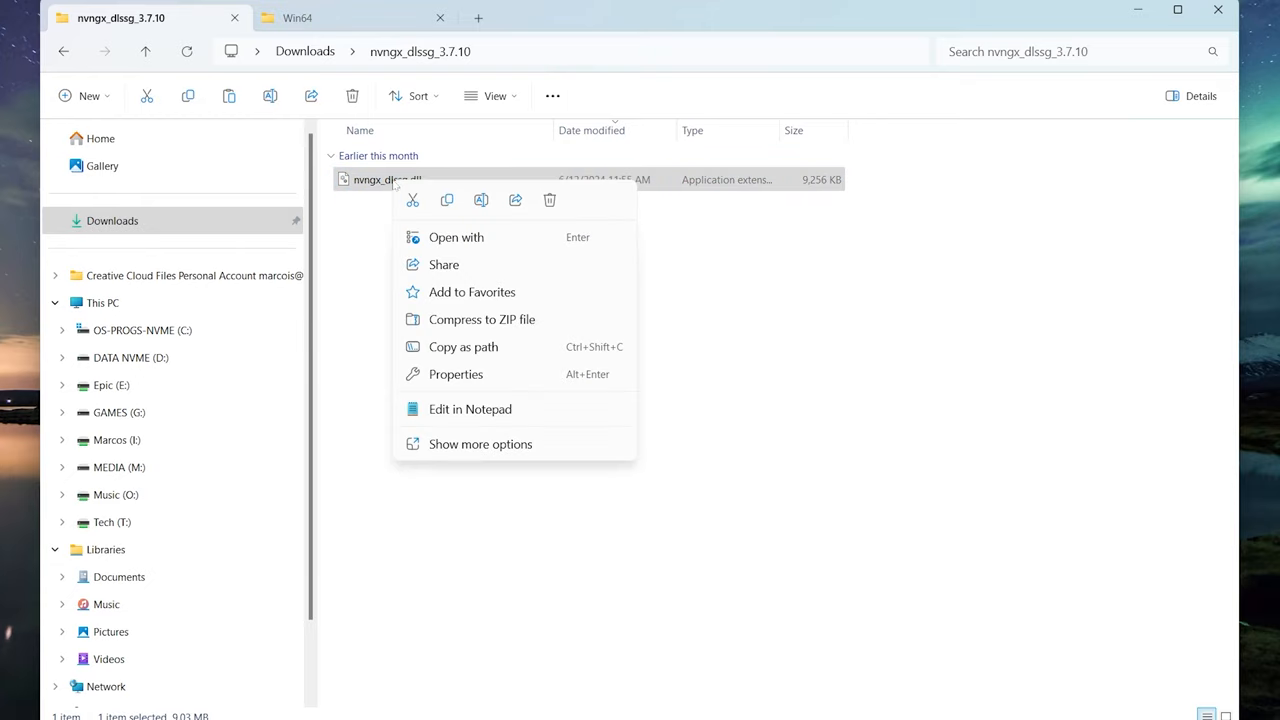
{"action": "left_click", "coordinate": [298, 18]}
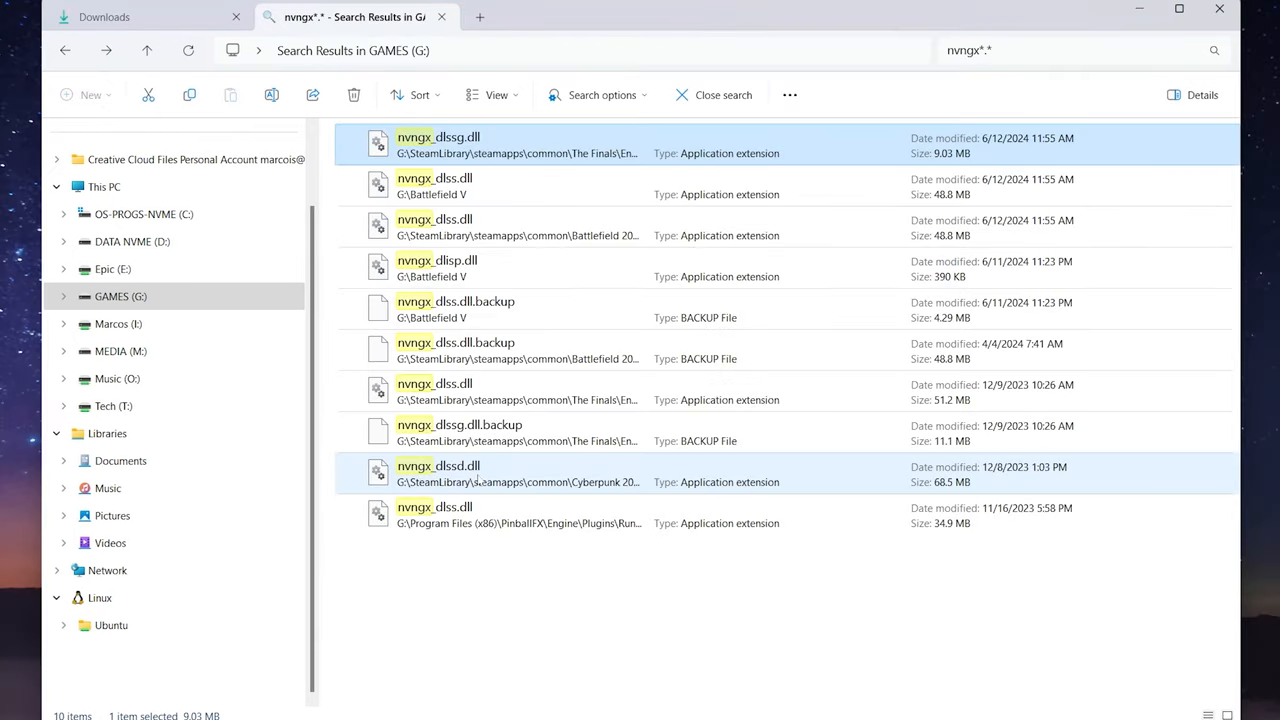
Open Cyberpunk 2077's nvngx_dlssd.dll location and rename it nvngx_dlssd.dll.backup.
{"action": "right_click", "coordinate": [438, 472]}
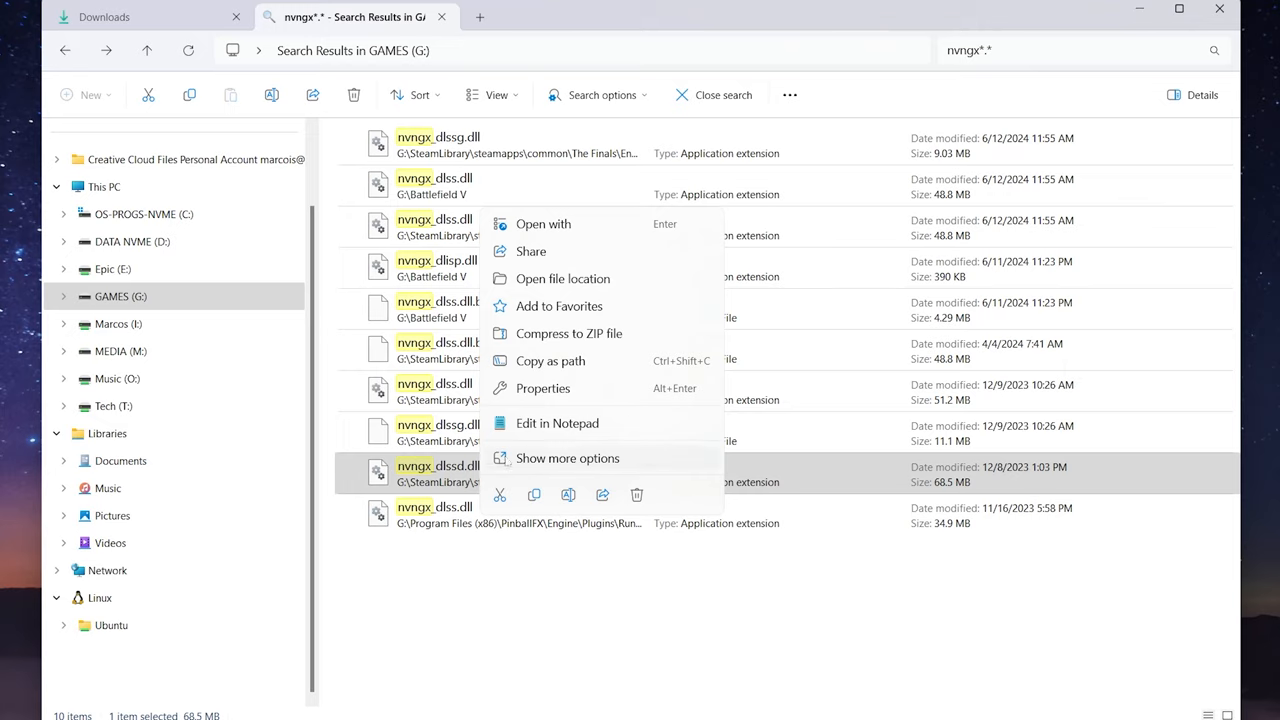
{"action": "left_click", "coordinate": [562, 278]}
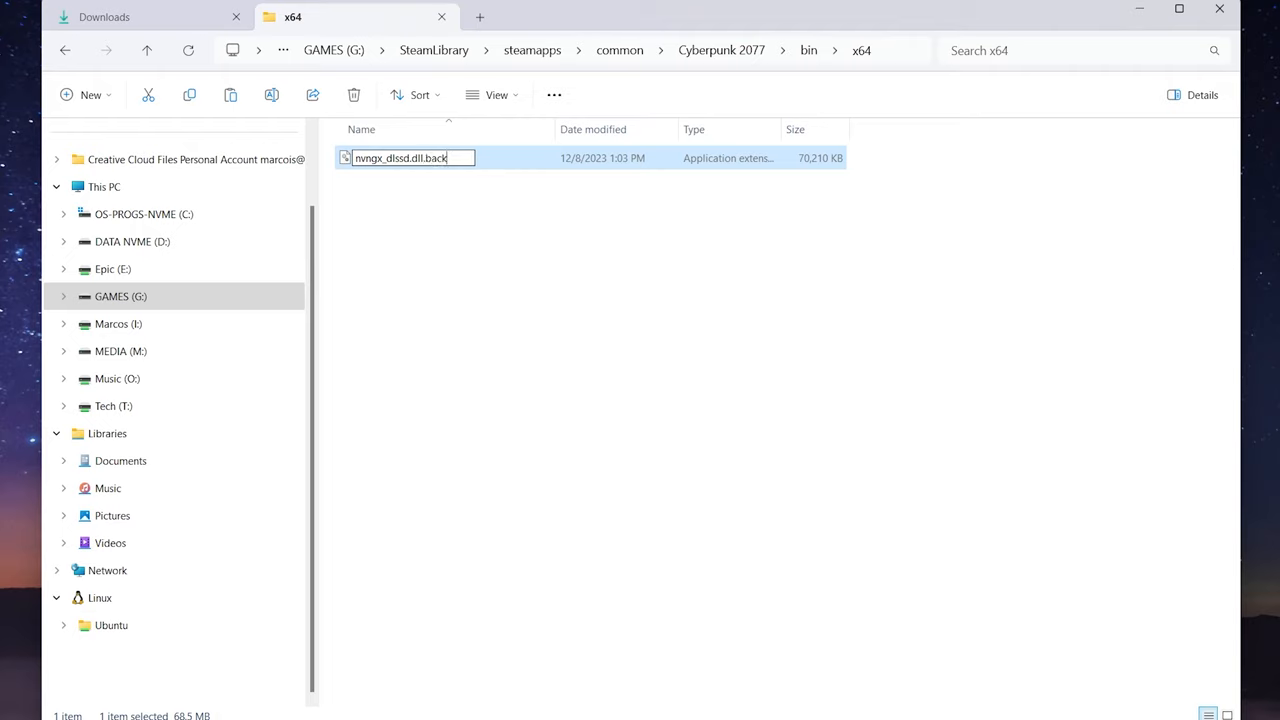
{"action": "type", "text": "up"}
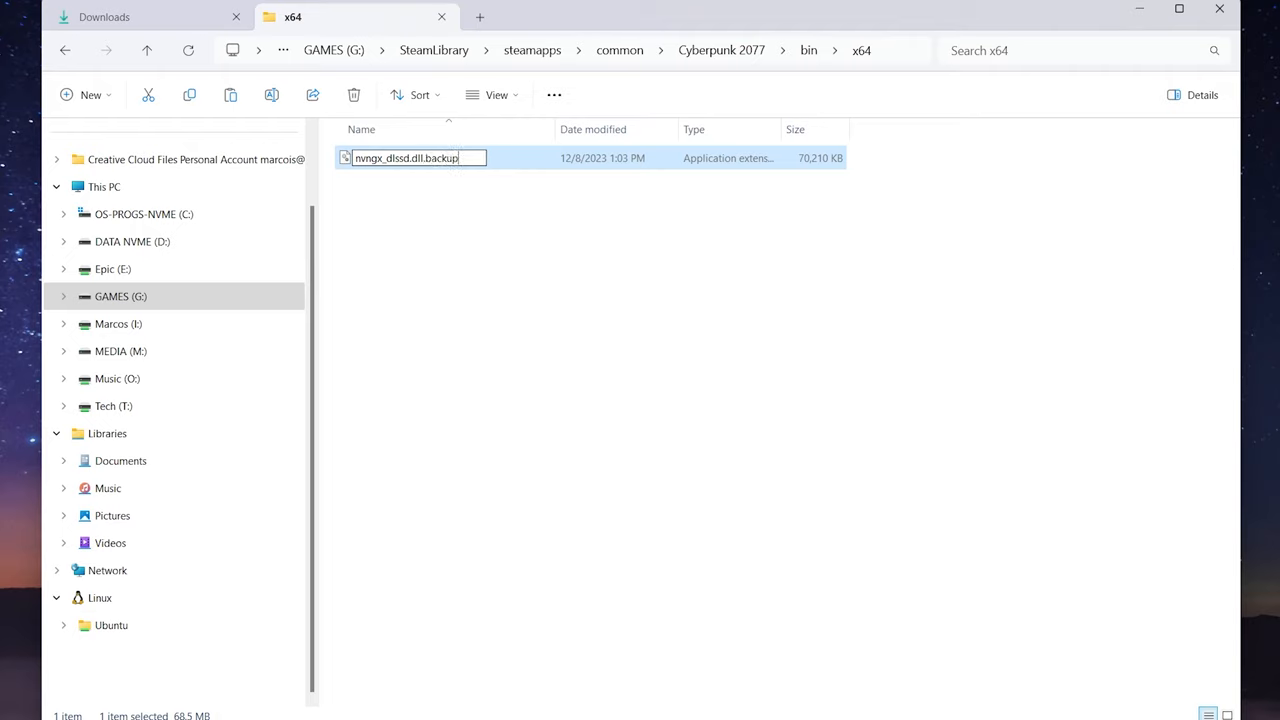
{"action": "key", "text": "Return"}
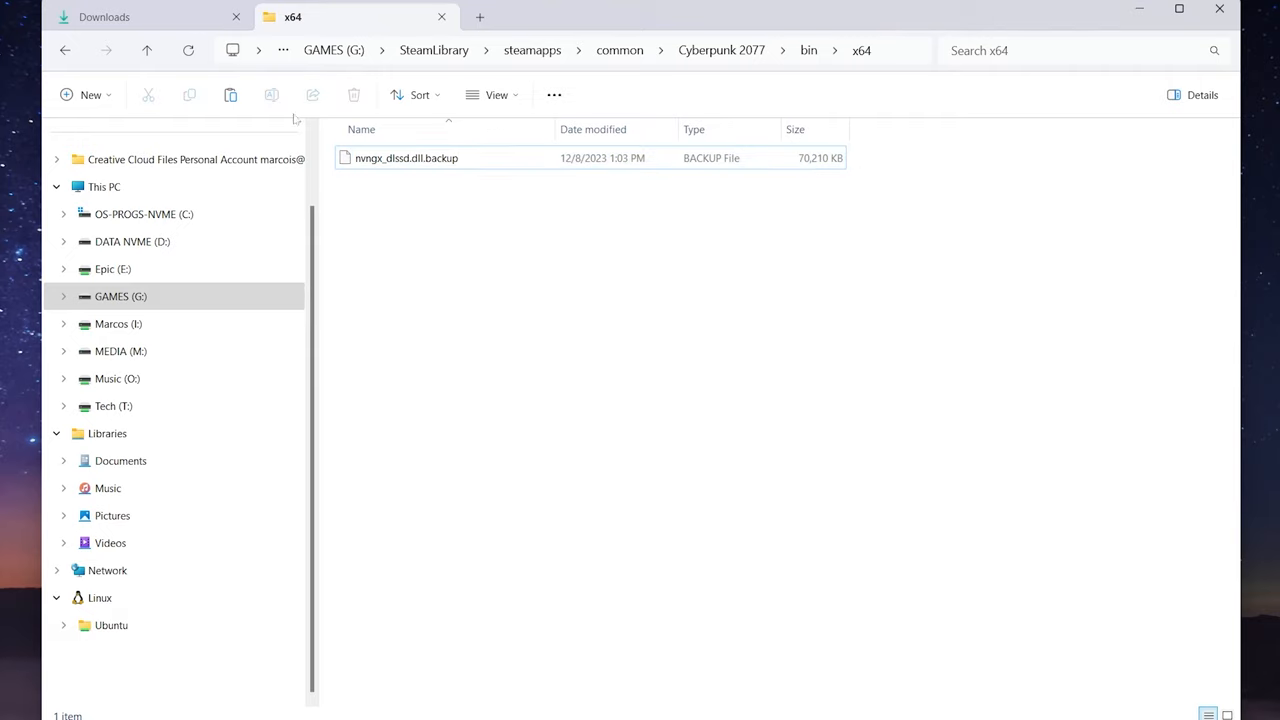
{"action": "left_click", "coordinate": [150, 17]}
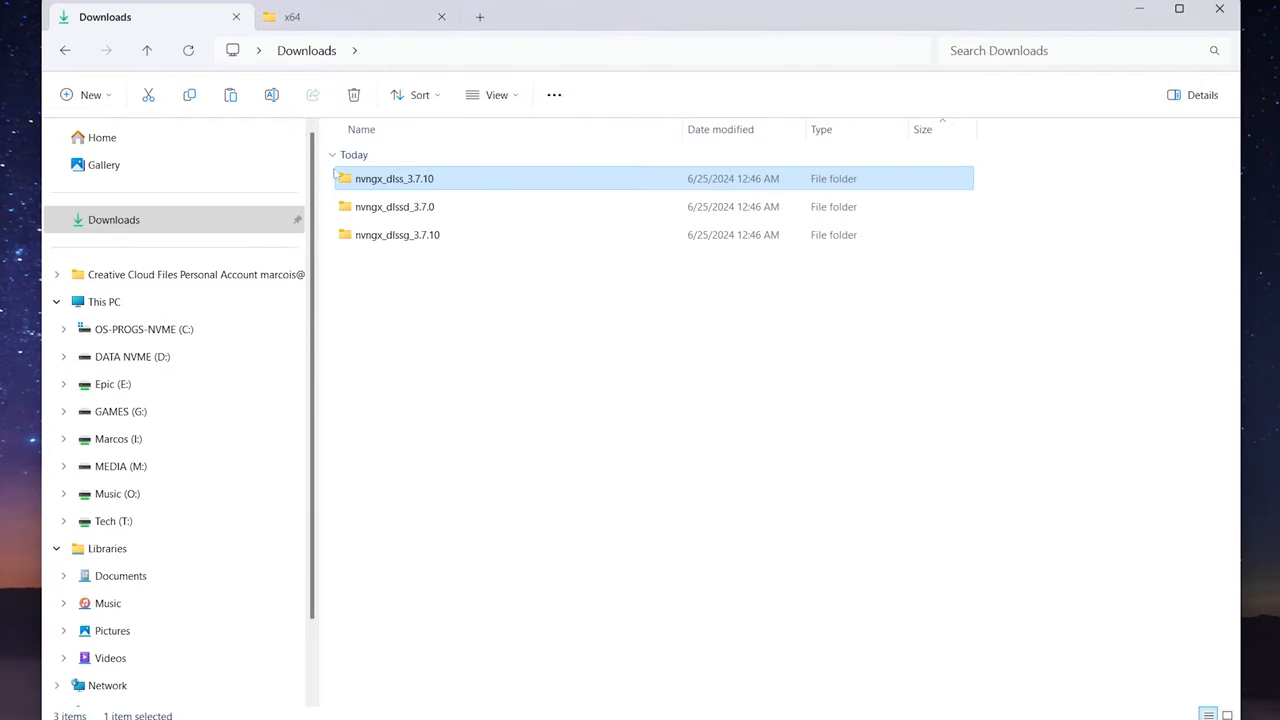
Paste the 3.7.0 nvngx_dlssd.dll into Cyberpunk's x64 folder and re-search nvngx*.*.
{"action": "double_click", "coordinate": [394, 206]}
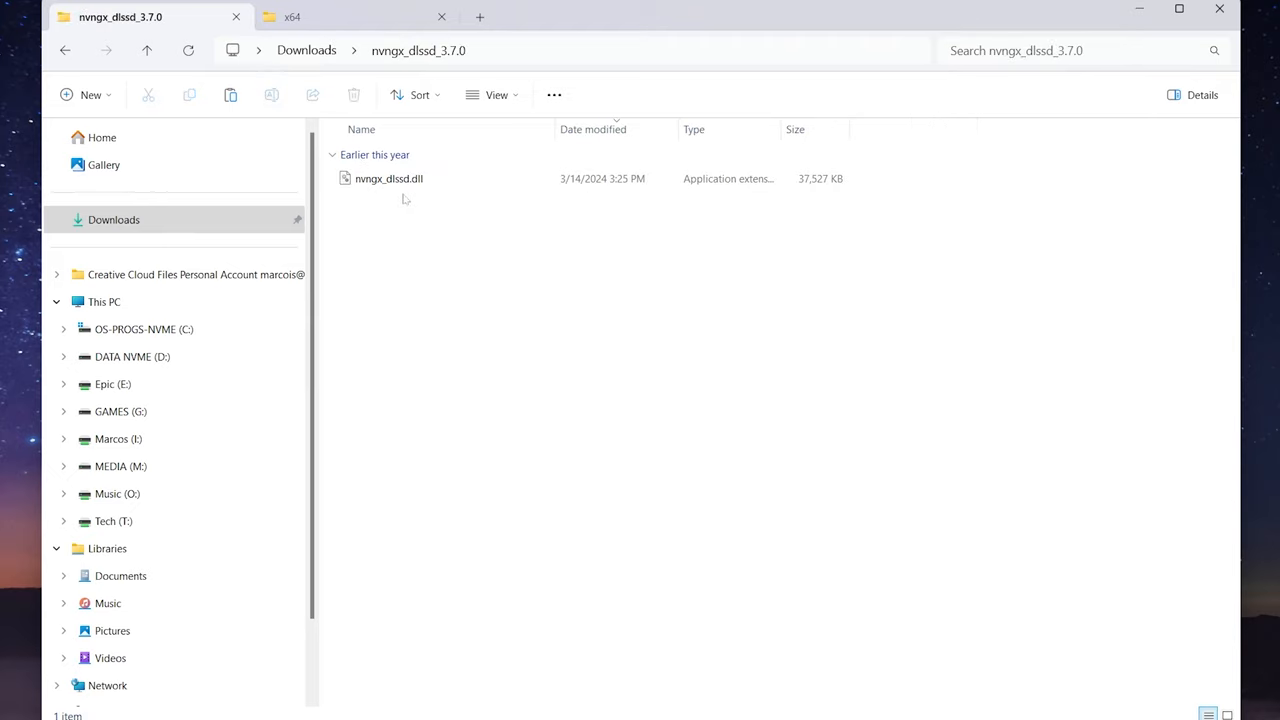
{"action": "left_click", "coordinate": [389, 178]}
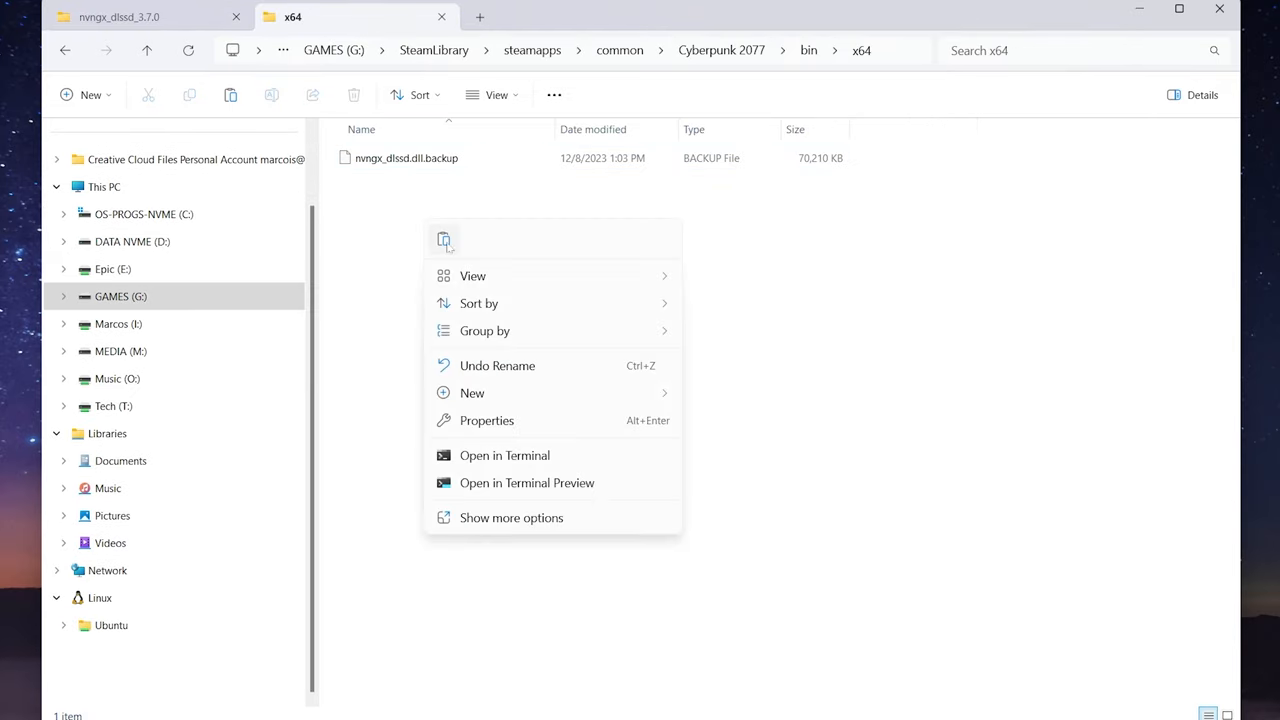
{"action": "left_click", "coordinate": [443, 240]}
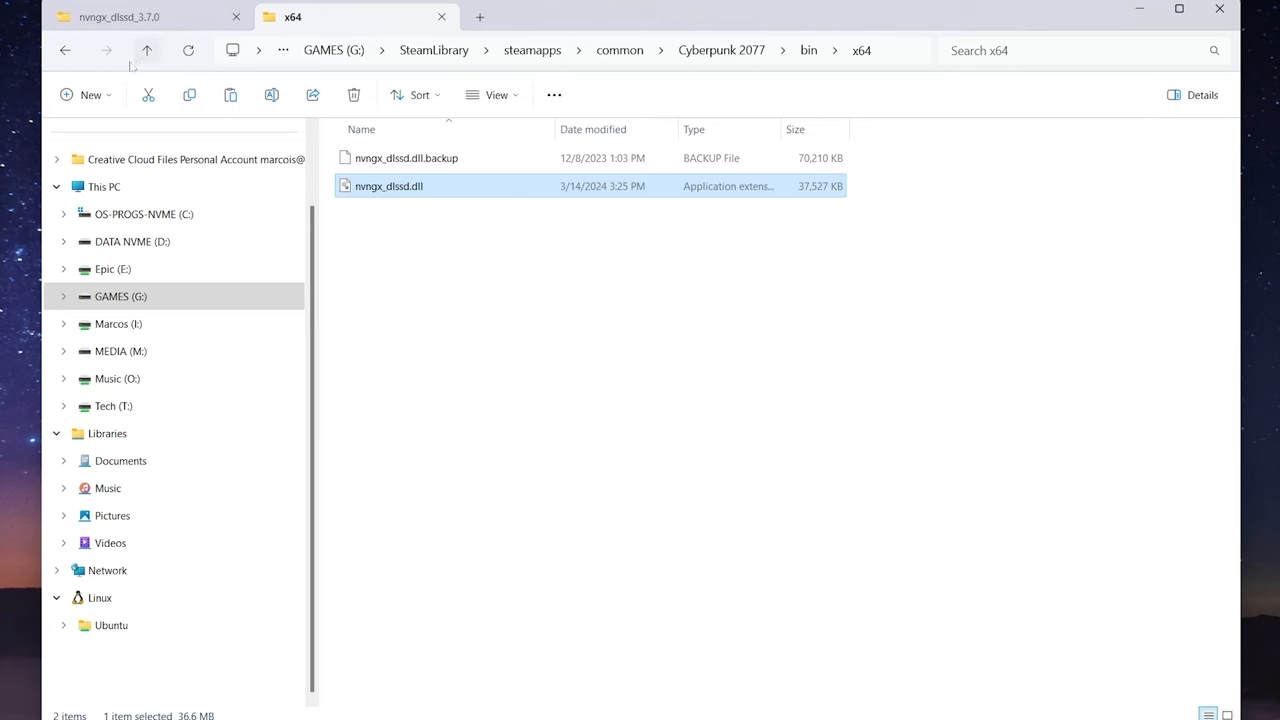
{"action": "type", "text": "nvngx*.*"}
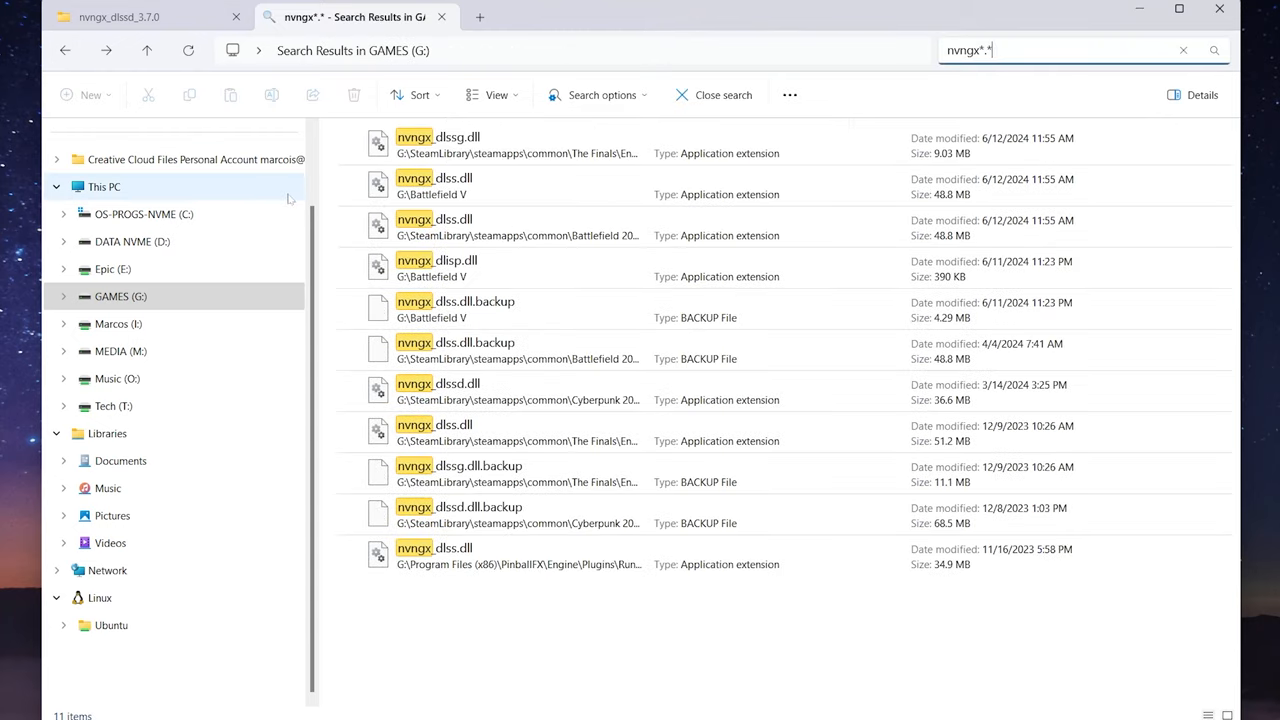